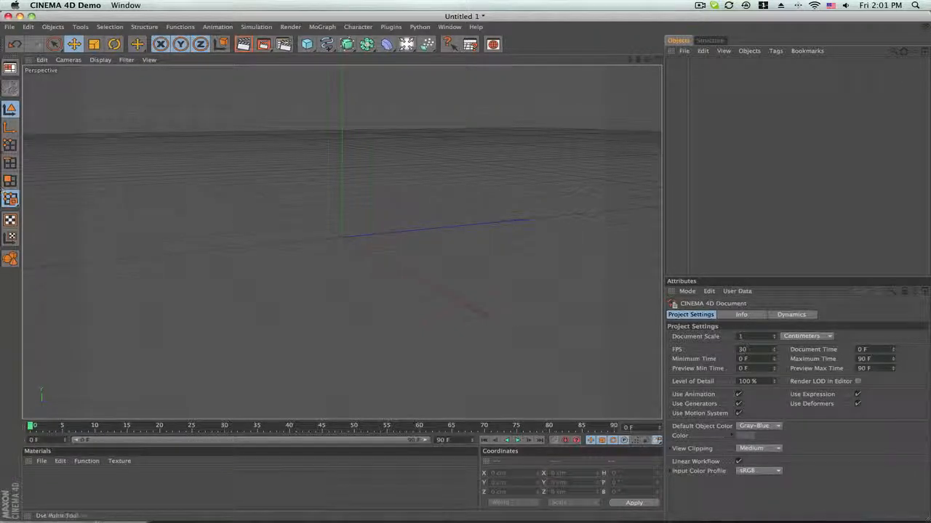
Step: Add a Sphere primitive and raise its Segments to 100
left_click(306, 44)
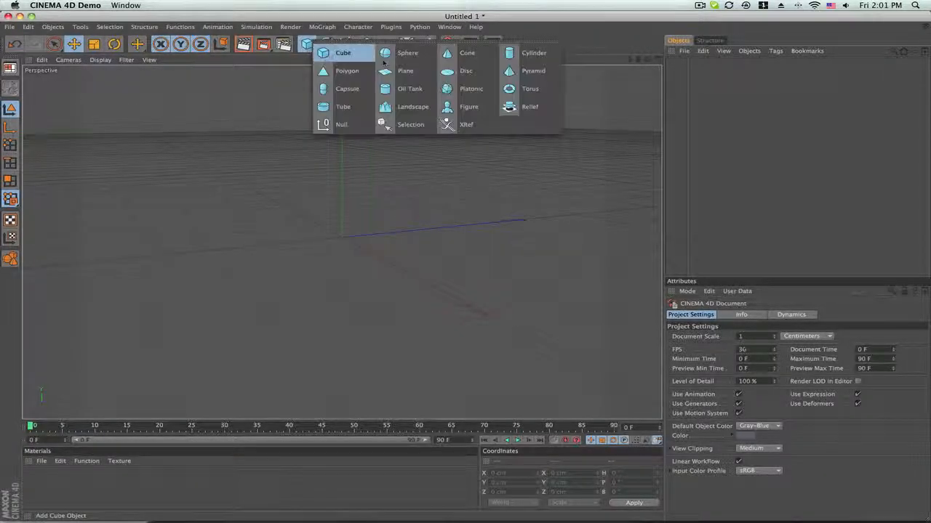
left_click(408, 53)
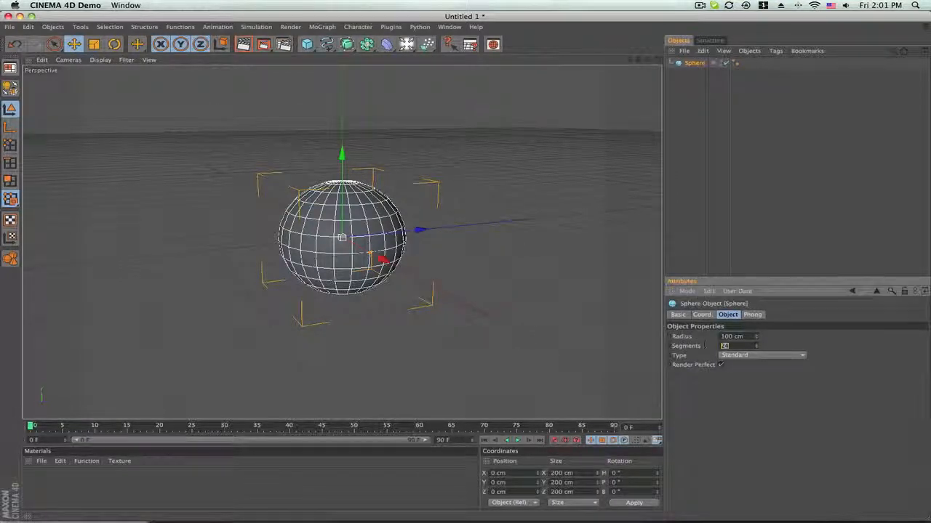
type("100")
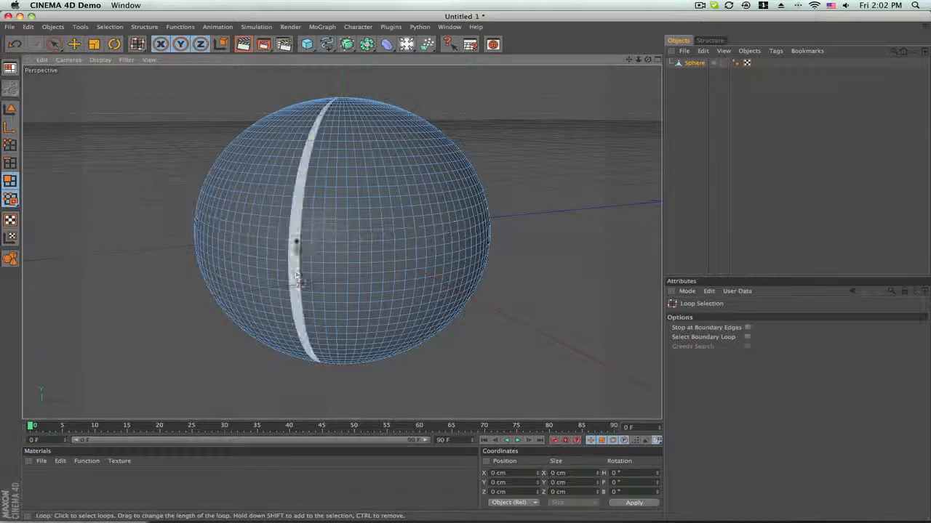
Step: Loop-select the equator polygons, widen the band and Split it into its own object
left_click(416, 271)
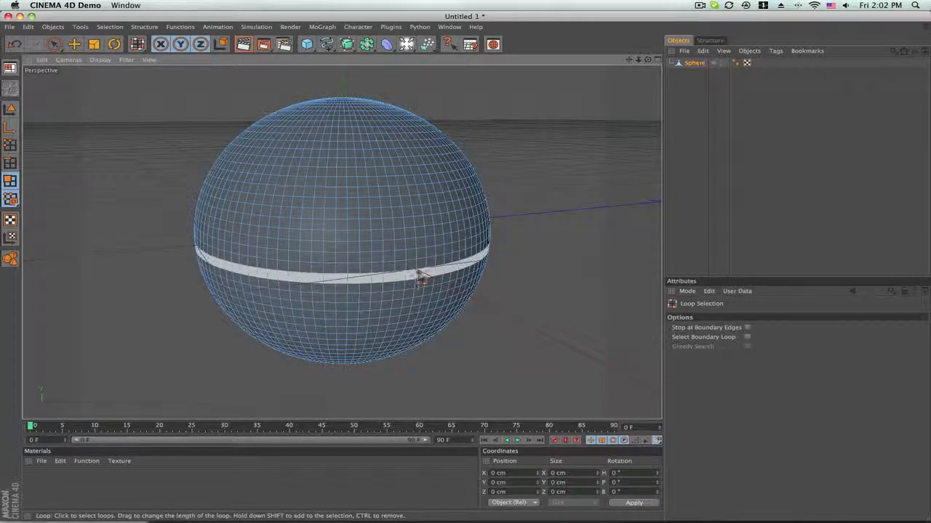
left_click(422, 287)
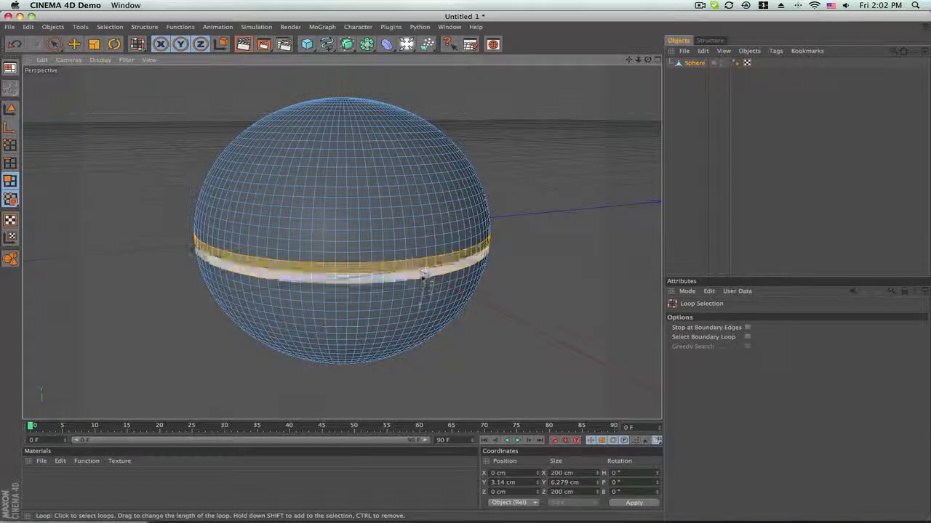
left_click_drag(425, 279, 425, 283)
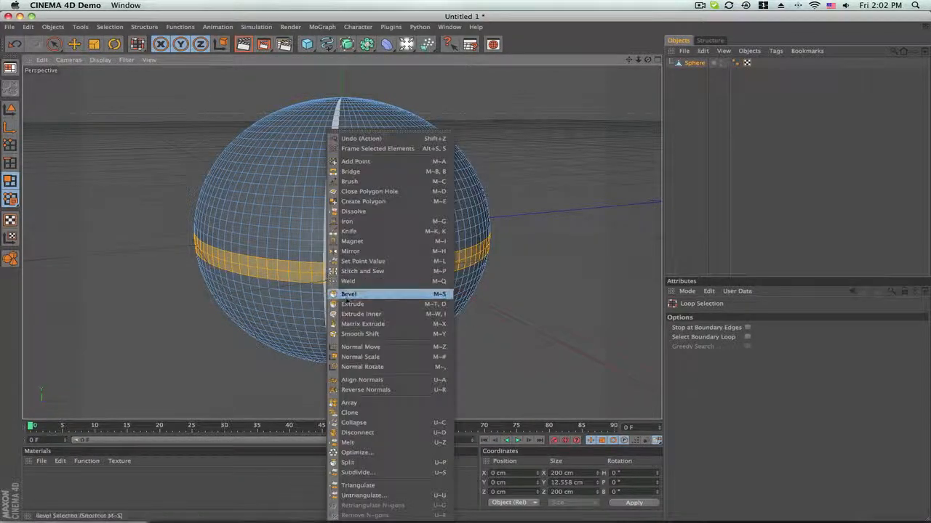
mouse_move(366, 459)
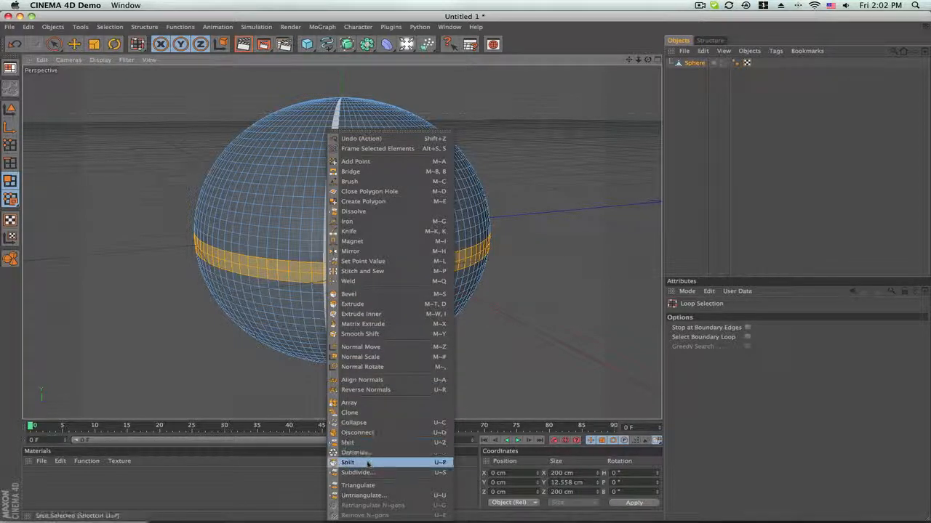
left_click(346, 458)
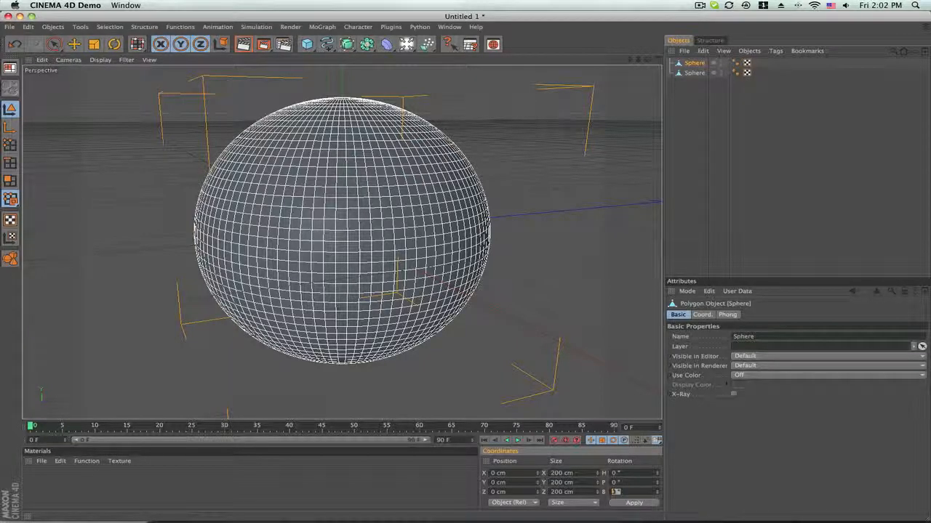
Step: Clone the circular pole patch into a Button object and rename the equator ring Band
left_click(635, 503)
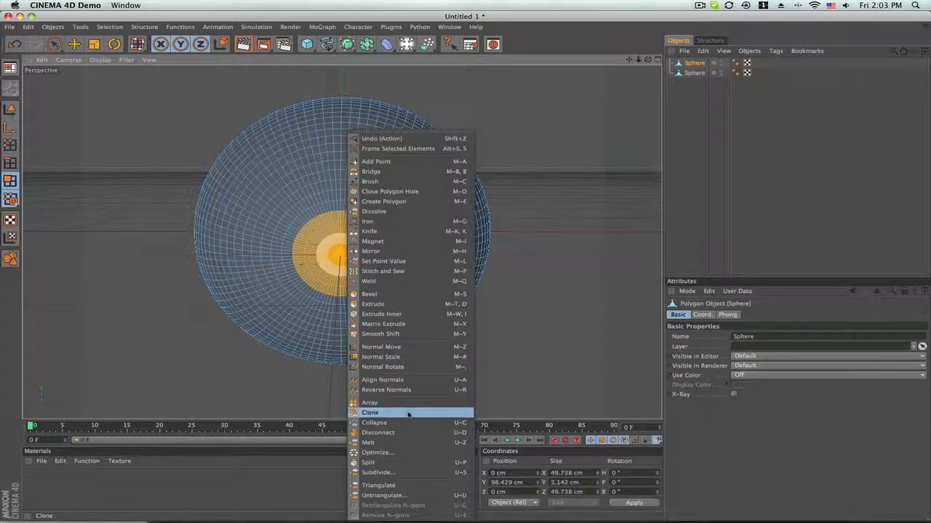
left_click(373, 412)
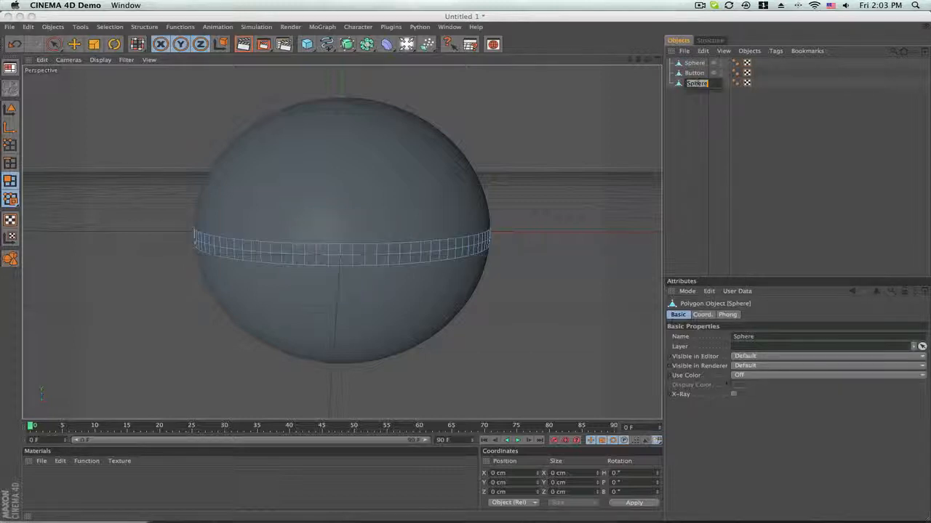
type("Band")
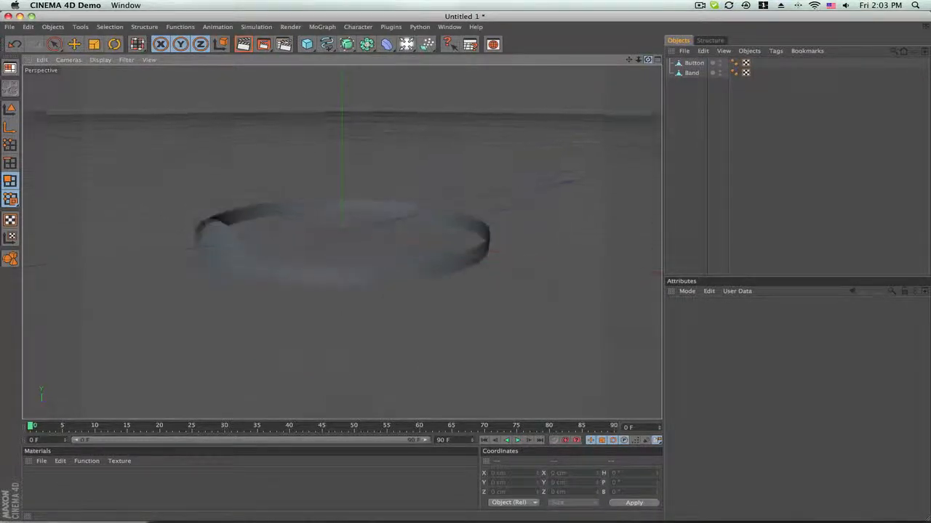
Step: Create a new material coloured black for the Button and Band
left_click(690, 72)
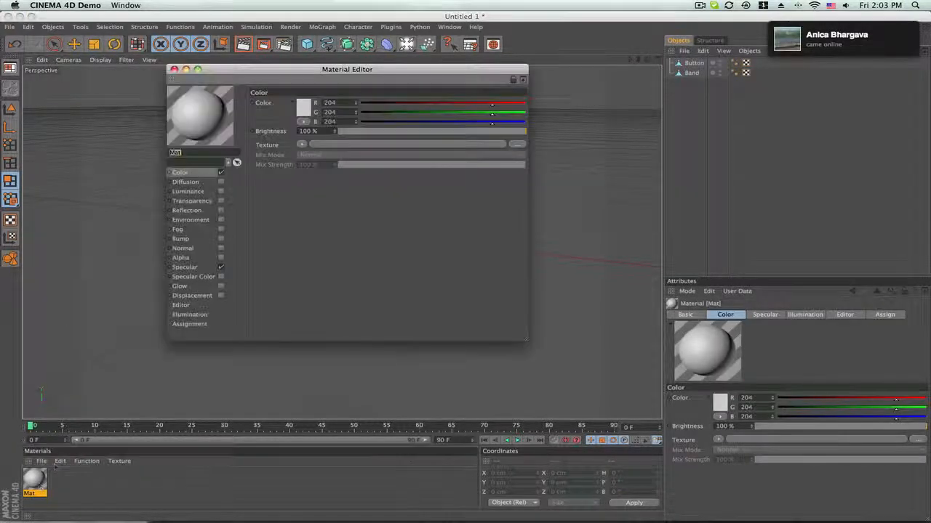
left_click(303, 103)
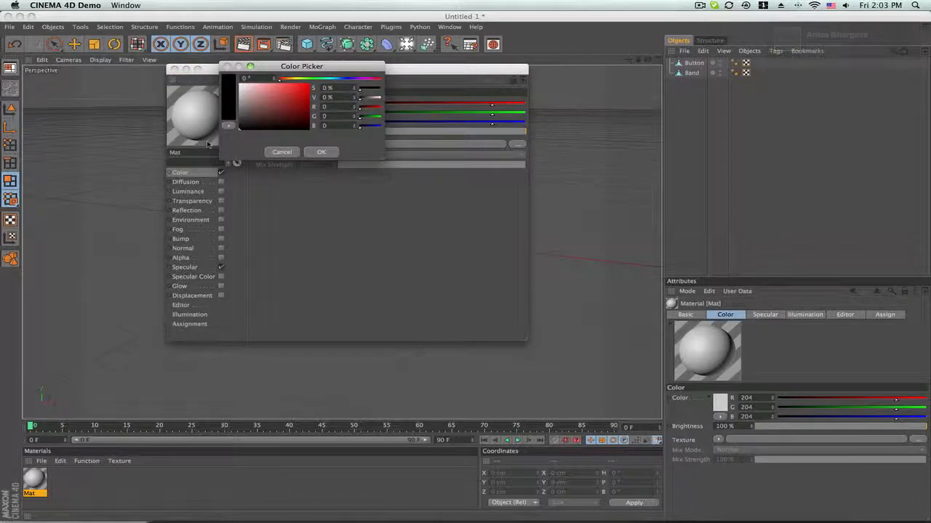
left_click(321, 152)
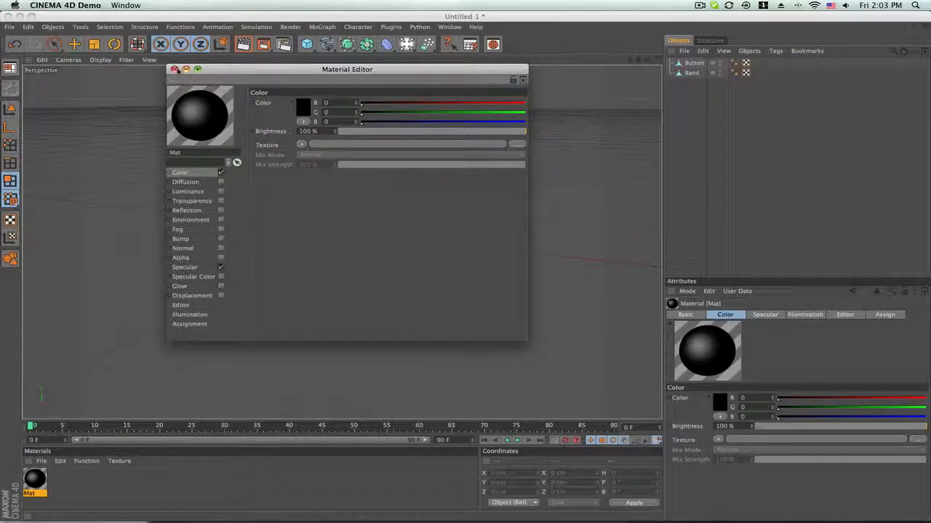
left_click(179, 69)
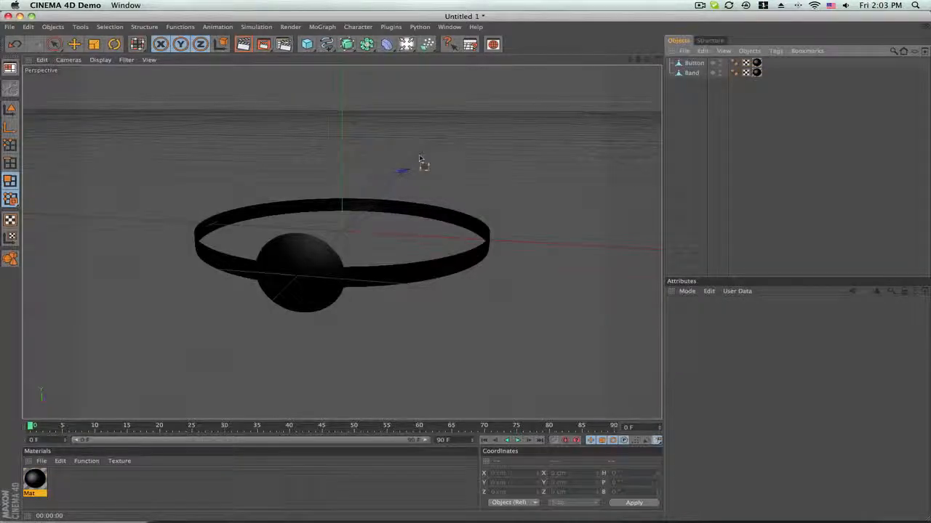
mouse_move(356, 149)
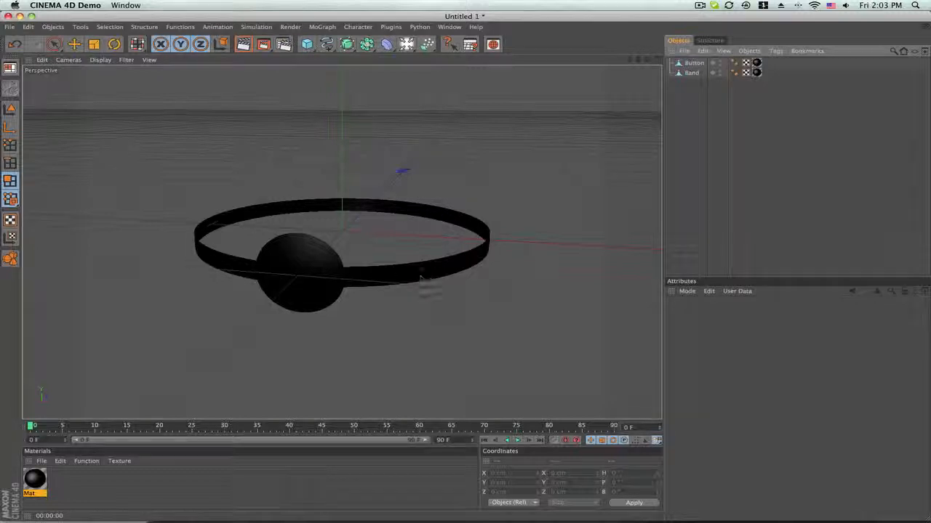
Step: Add a 100-segment Sphere set to Hemisphere type and bring up modelling commands on its rim
left_click(325, 44)
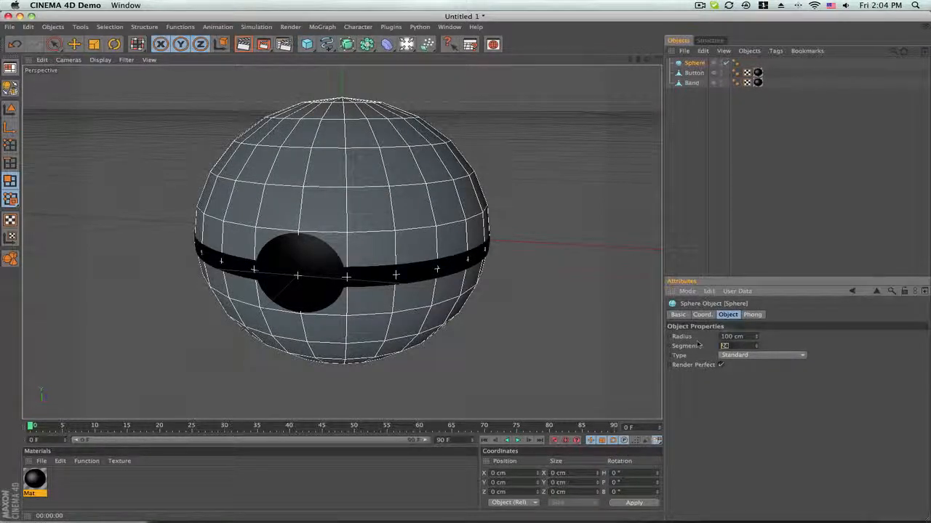
type("100")
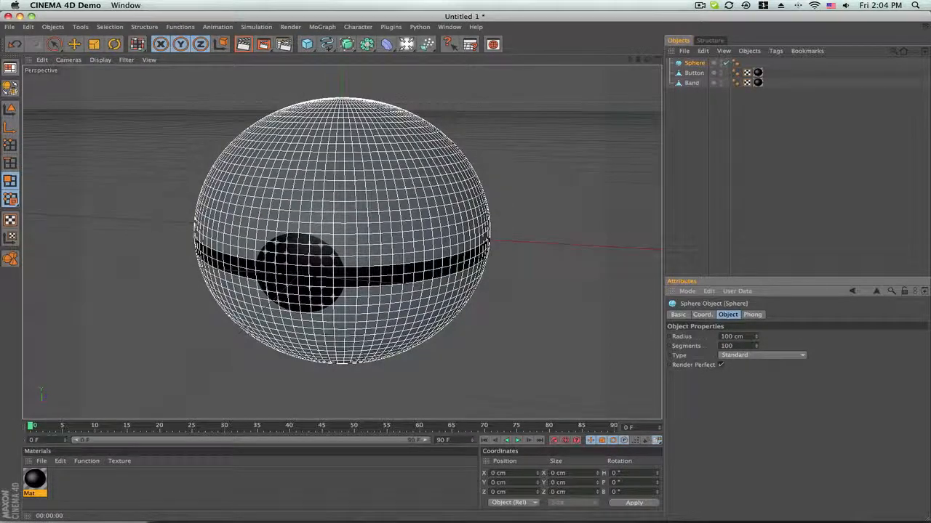
left_click(762, 355)
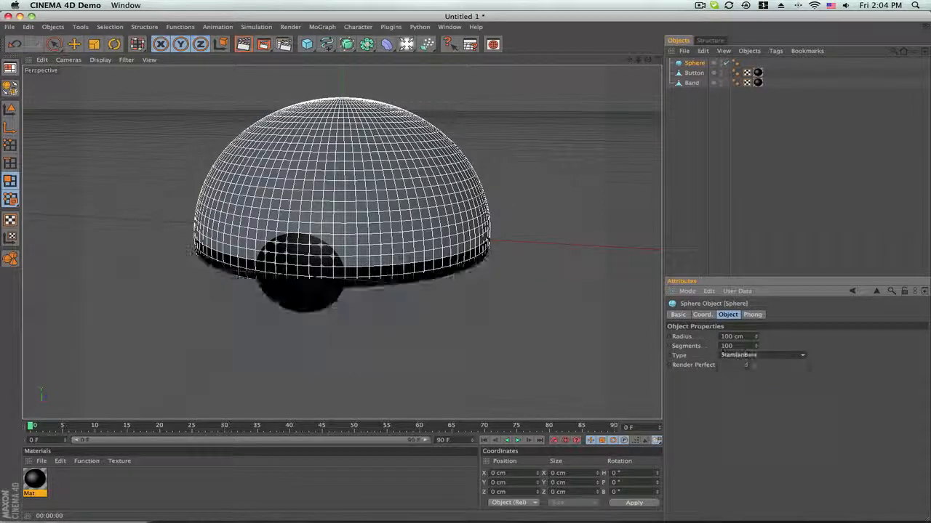
left_click(761, 355)
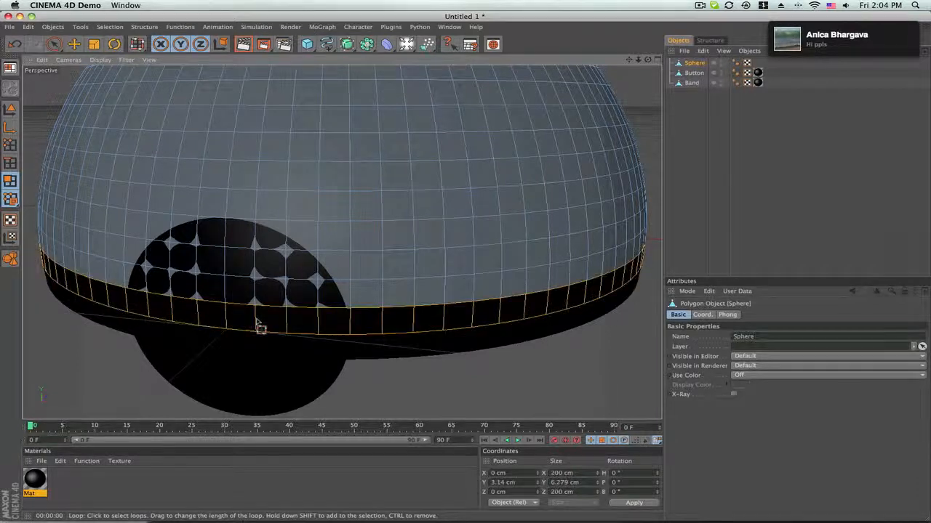
right_click(260, 329)
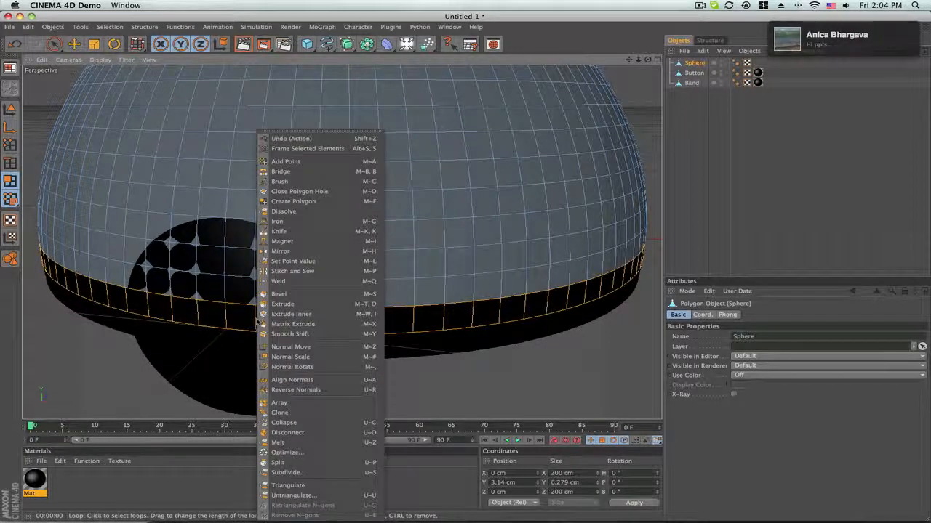
mouse_move(279, 463)
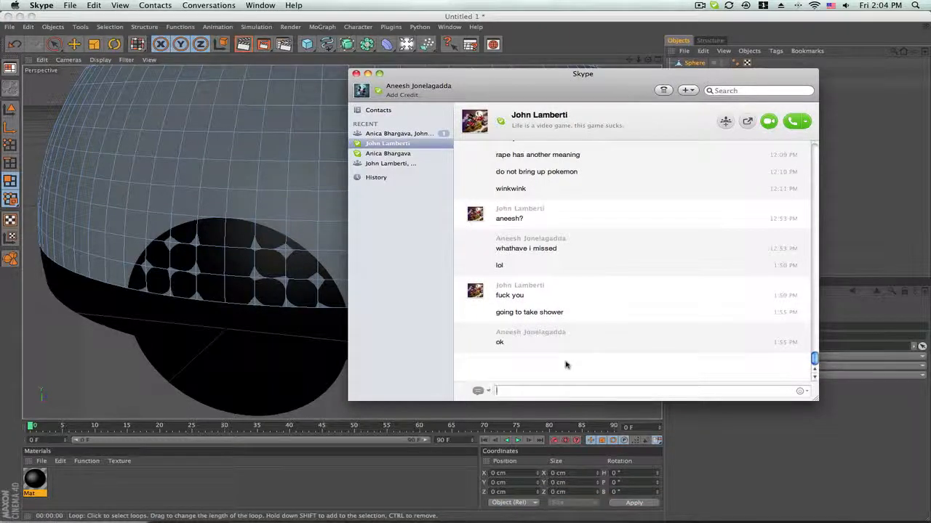
mouse_move(416, 133)
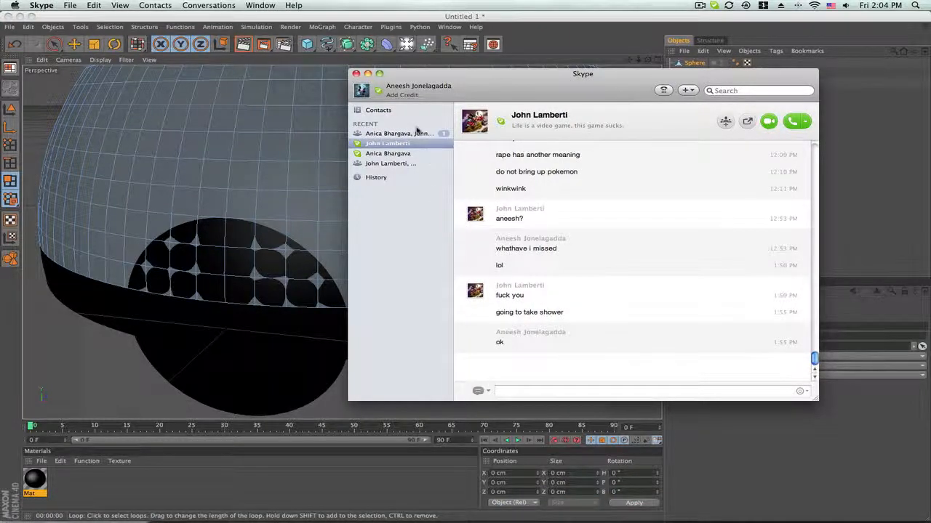
Step: Send 'im doing' and 'john is taking a' replies in the Skype group chat, then hide it
left_click(398, 133)
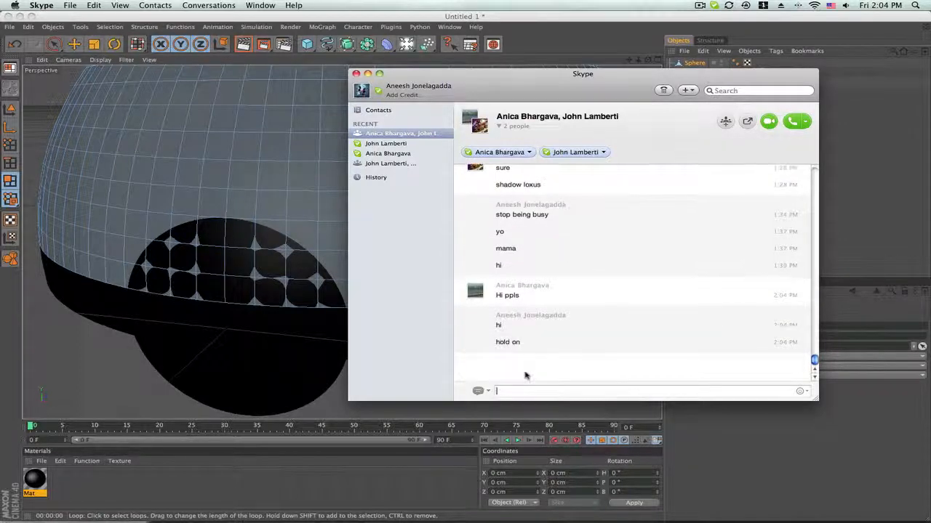
type("im doing")
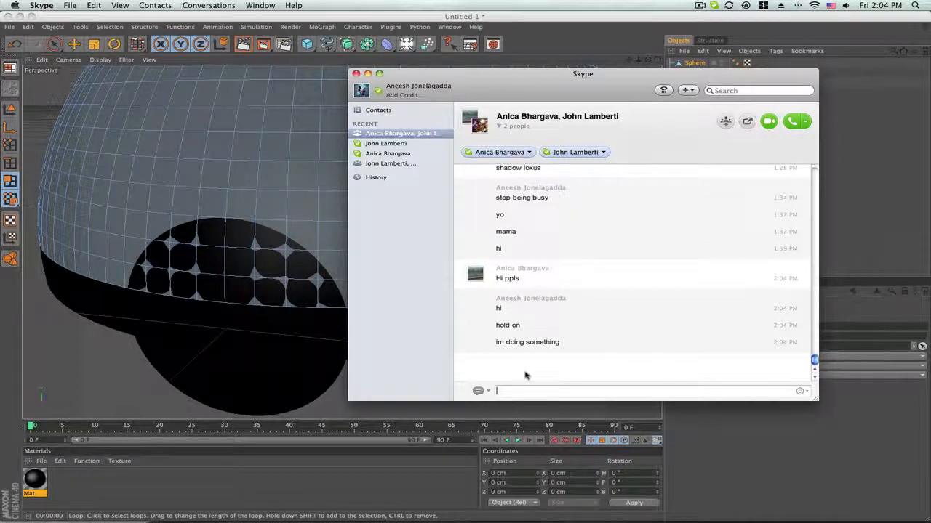
mouse_move(545, 387)
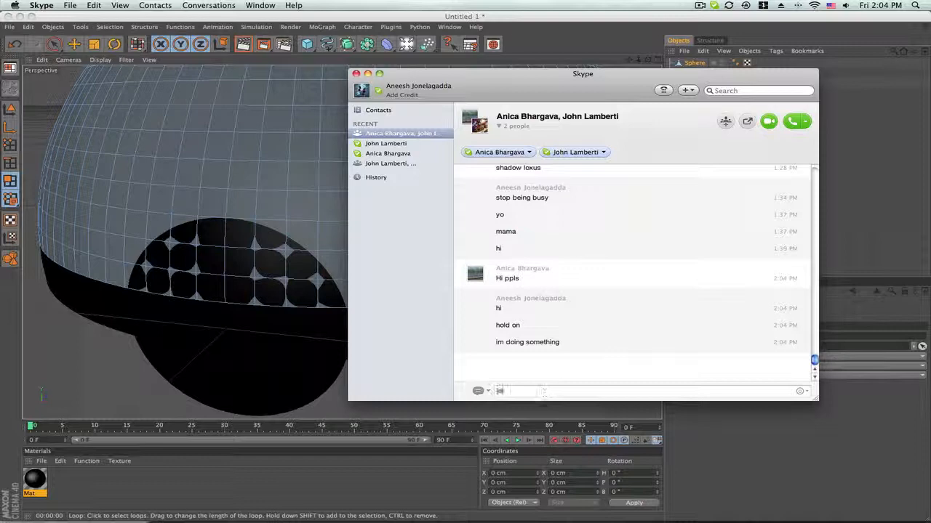
type("john is taking a")
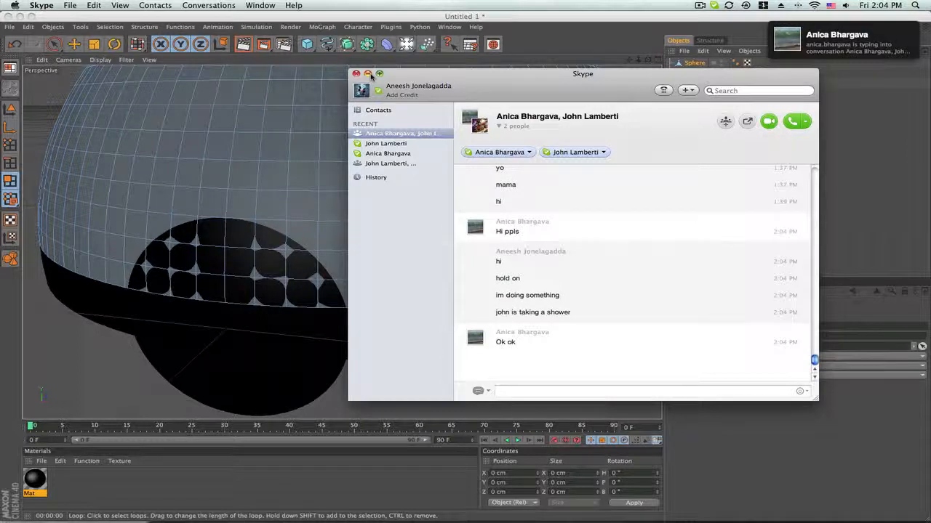
left_click(357, 75)
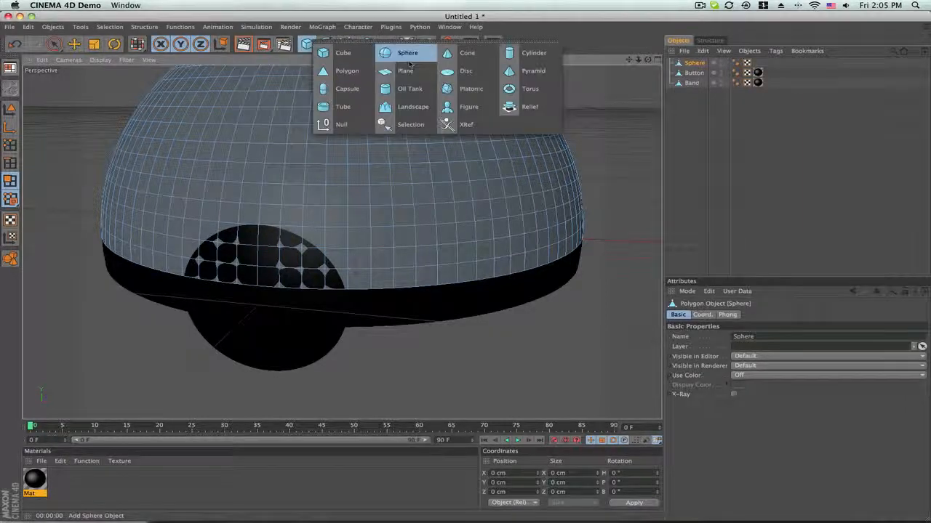
Step: Add another sphere as a Hemisphere and rotate it 180° to form the lower half
left_click(409, 53)
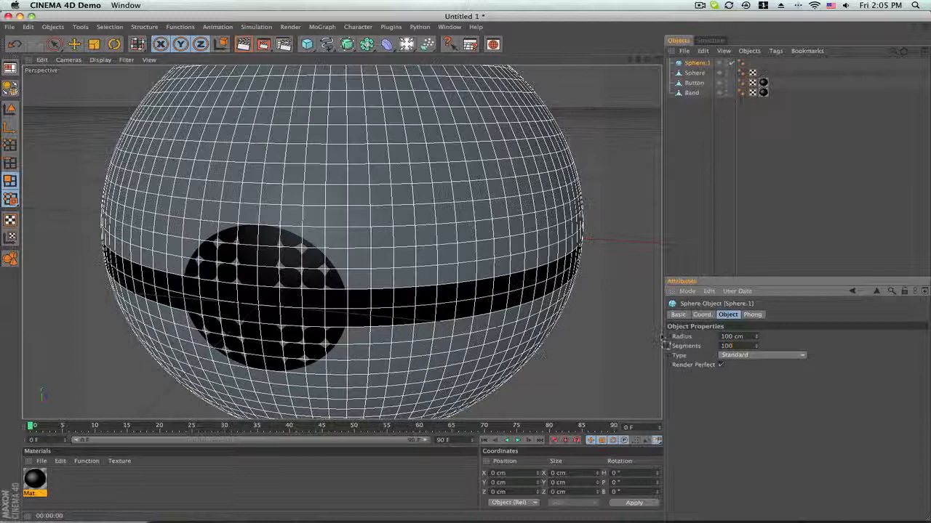
left_click(760, 354)
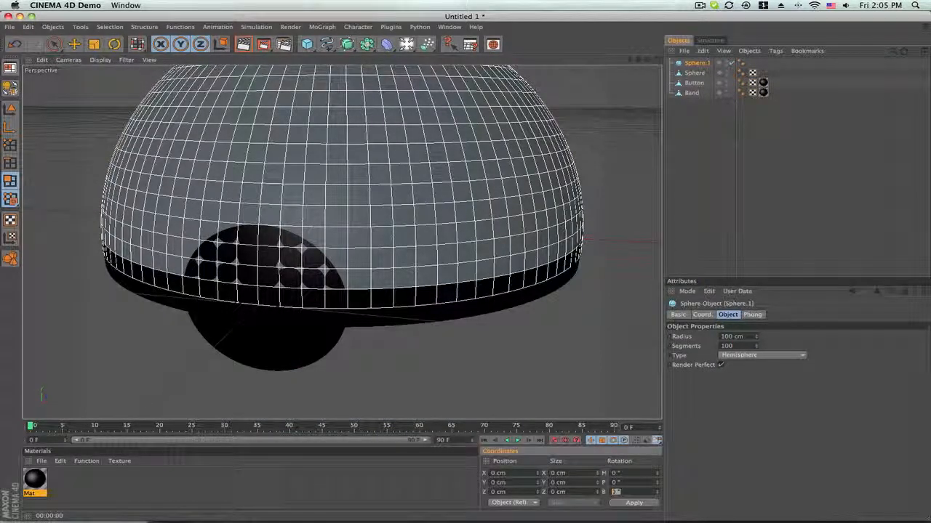
type("180")
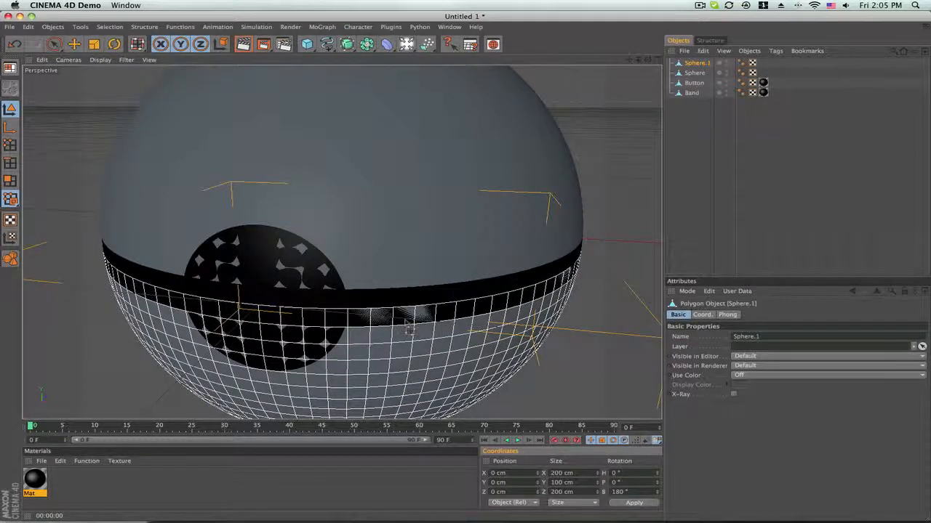
mouse_move(43, 211)
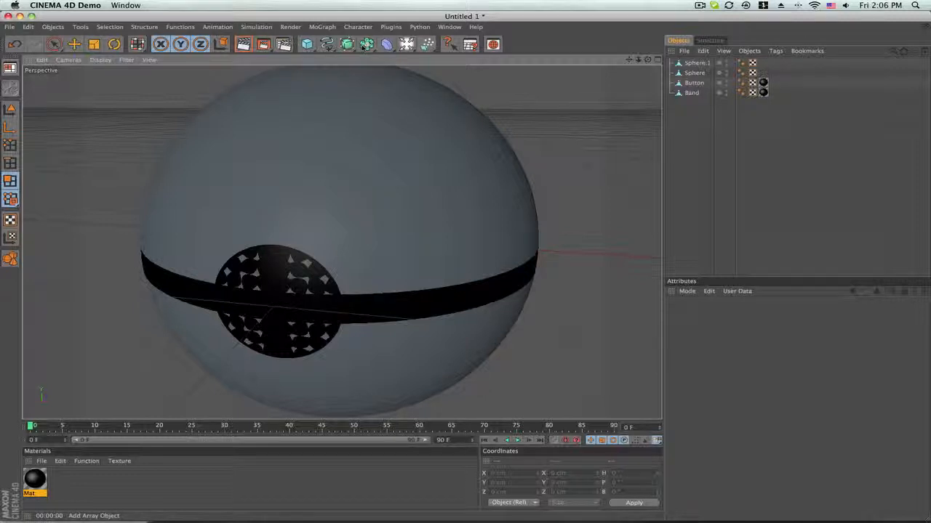
Step: Rename the lower hemisphere White in the Object Manager
left_click(694, 63)
type("White")
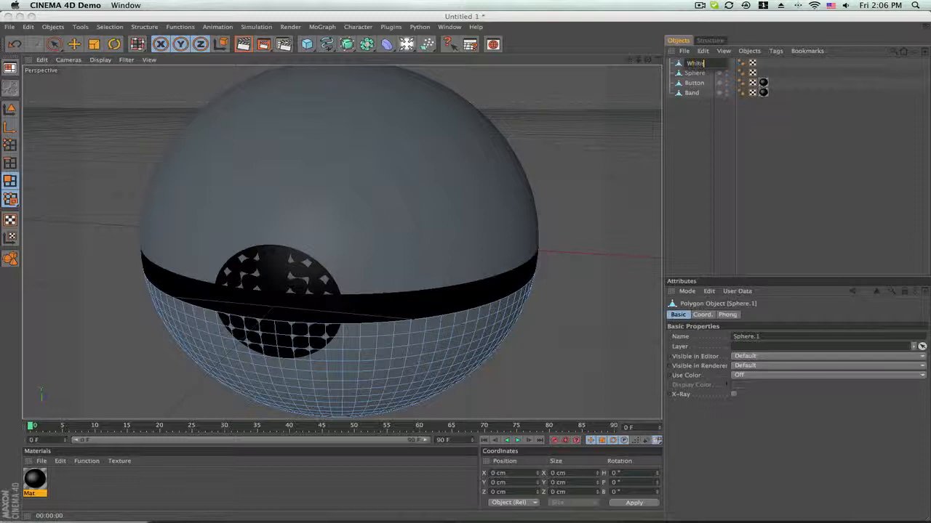
left_click(692, 73)
type("Red")
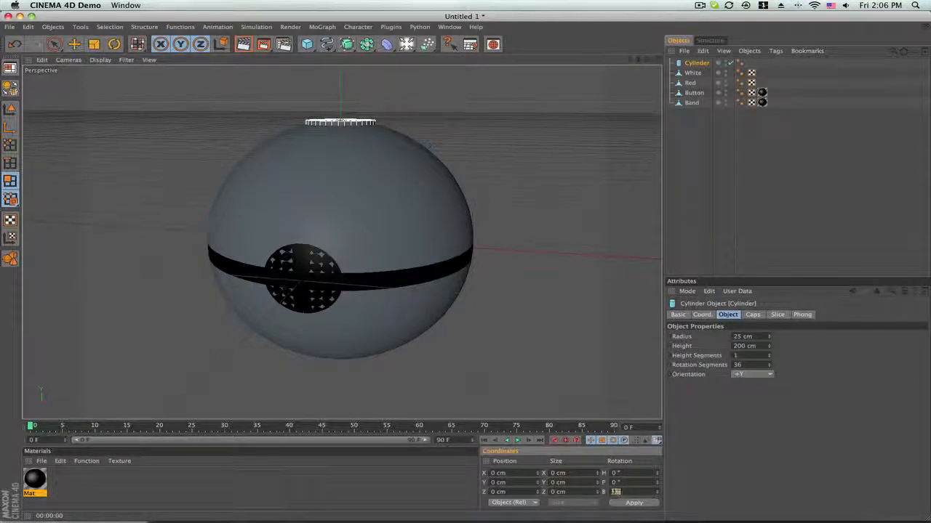
Step: Rotate the new cylinder 90° so it lies horizontally through the ball
left_click(635, 503)
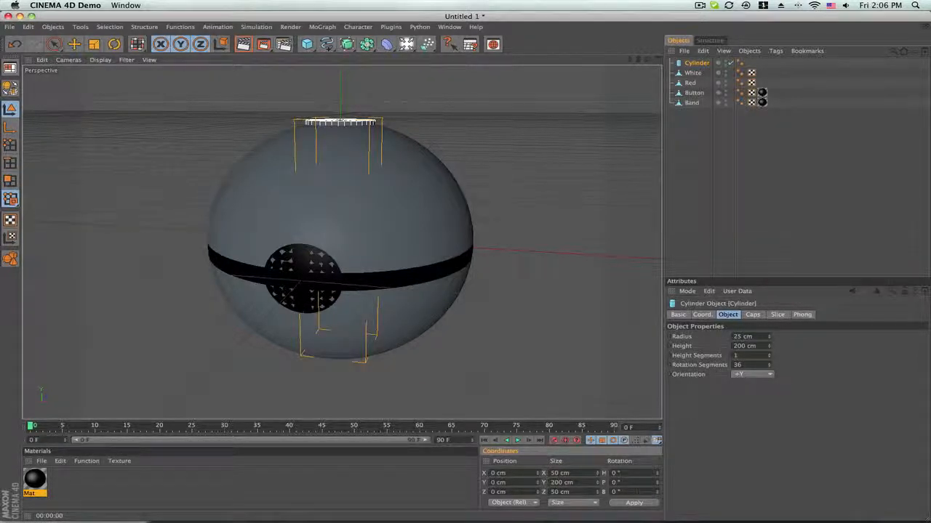
type("90")
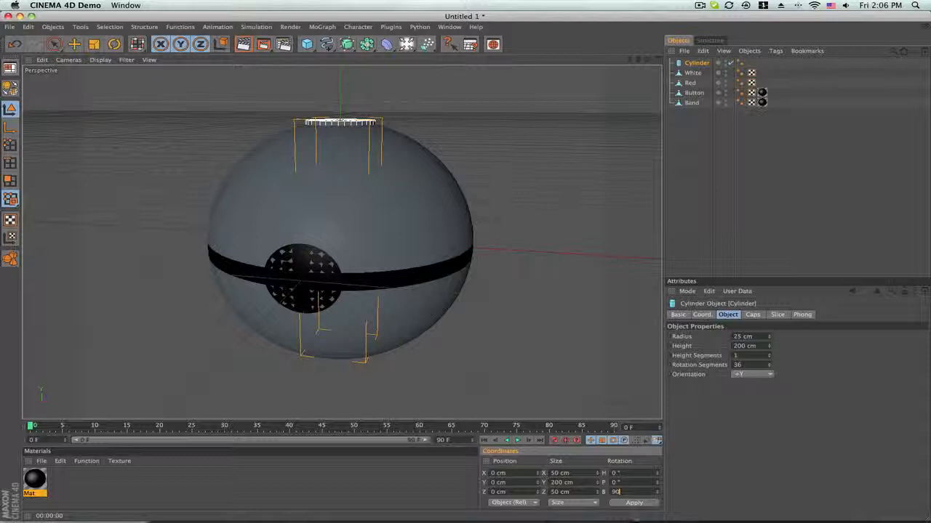
left_click(637, 503)
type("90")
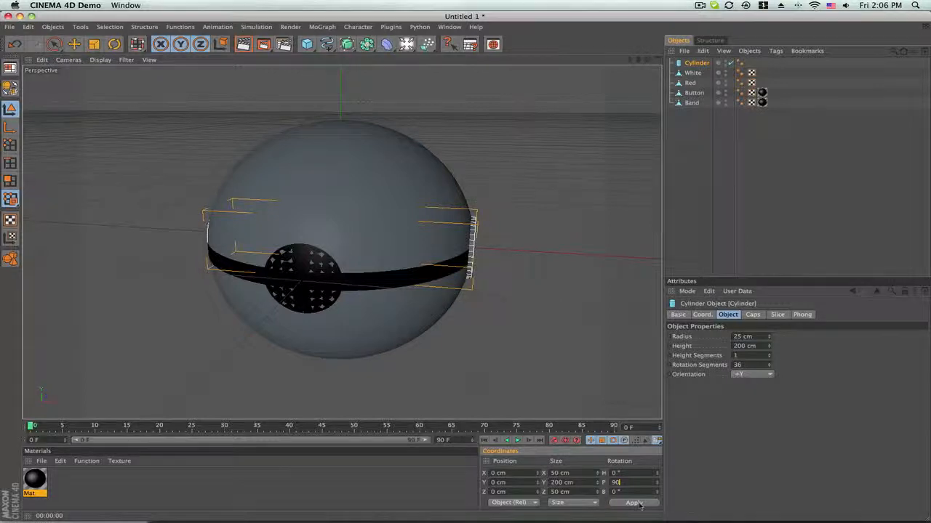
Step: Add a Boole subtracting the cylinder from White and select the cutter to adjust its Z position
left_click(635, 503)
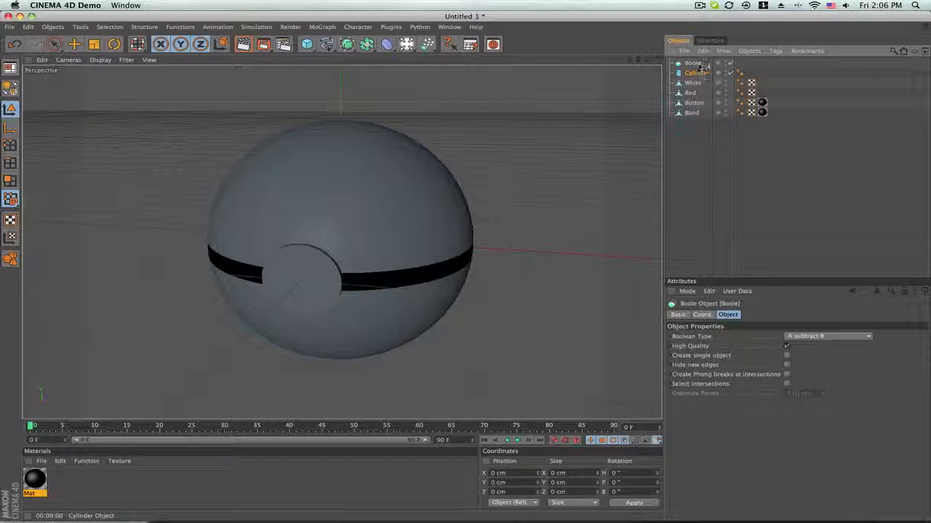
left_click(699, 73)
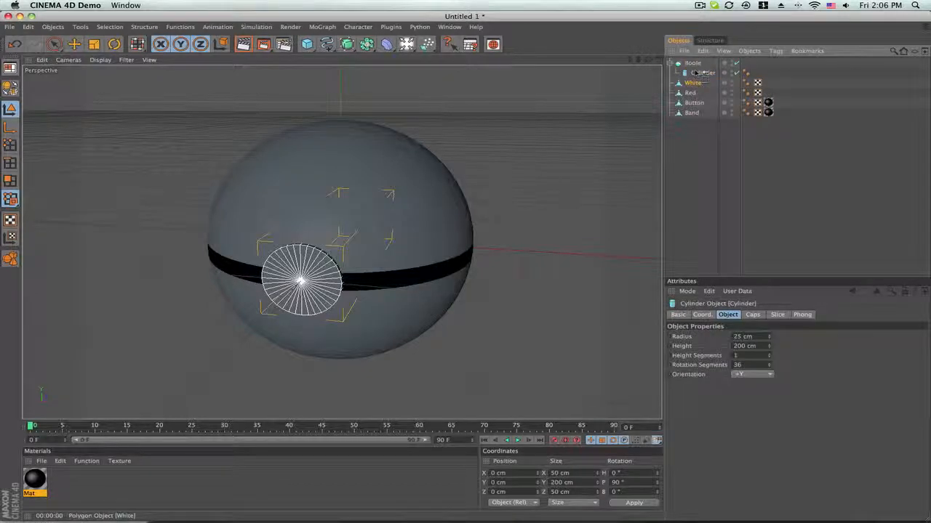
left_click(690, 83)
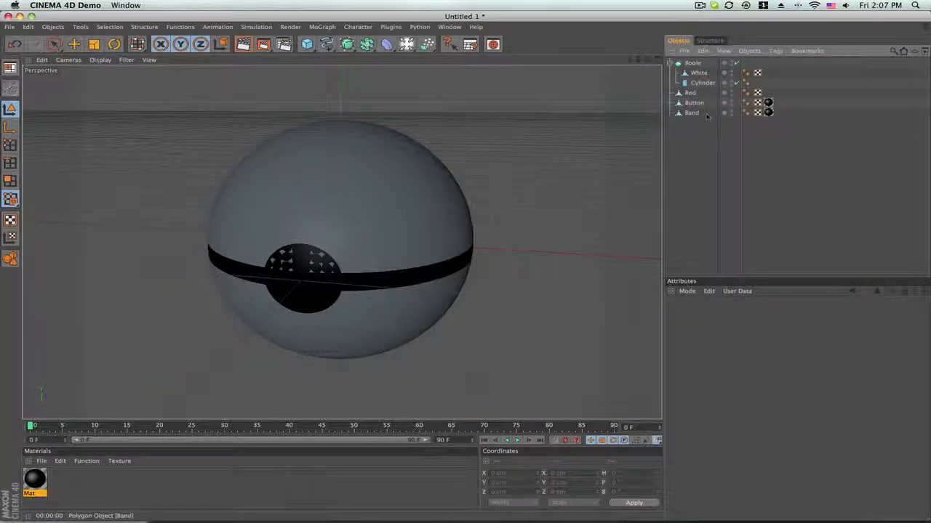
left_click(702, 82)
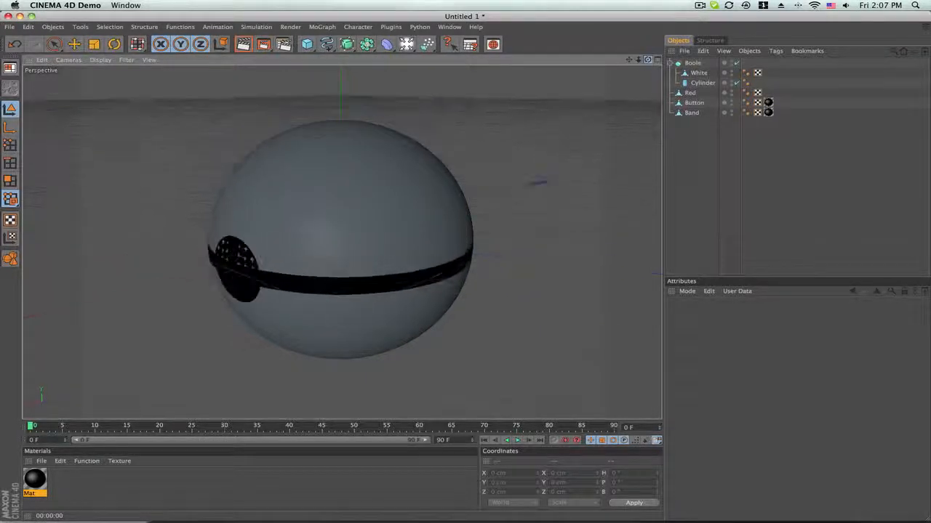
left_click(699, 83)
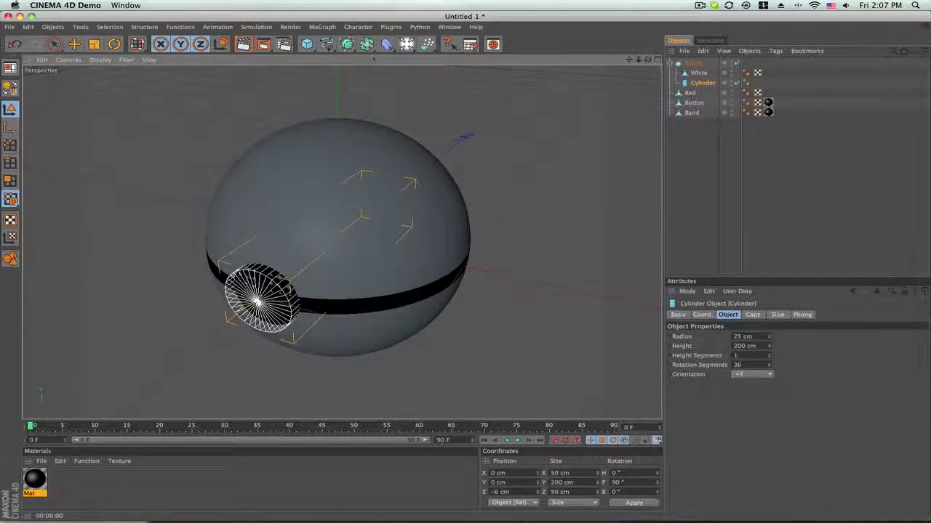
Step: Add a second Boole and a new cutter Cylinder with radius 25 cm
left_click(365, 44)
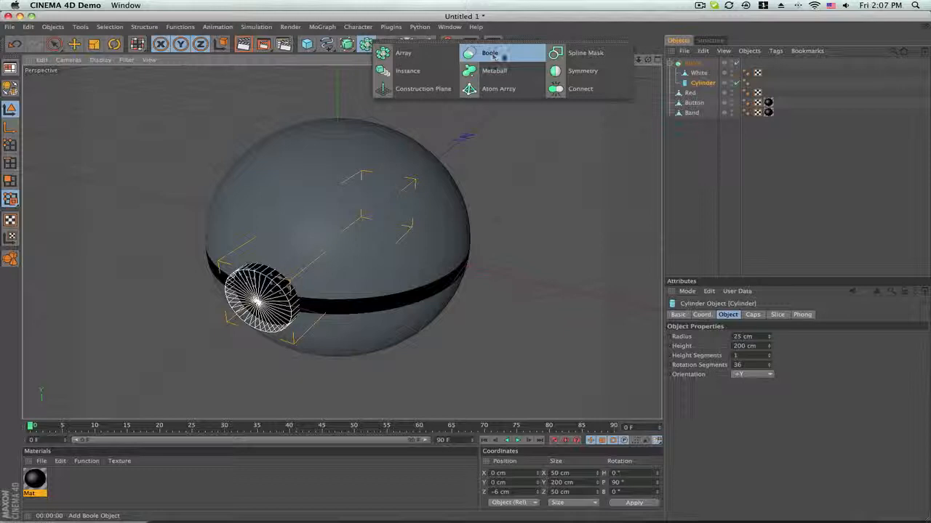
left_click(489, 53)
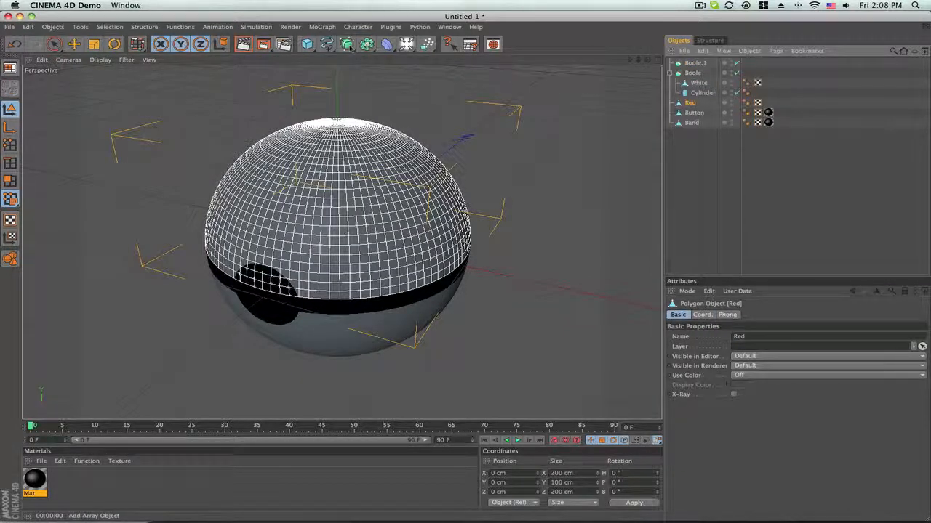
left_click(307, 45)
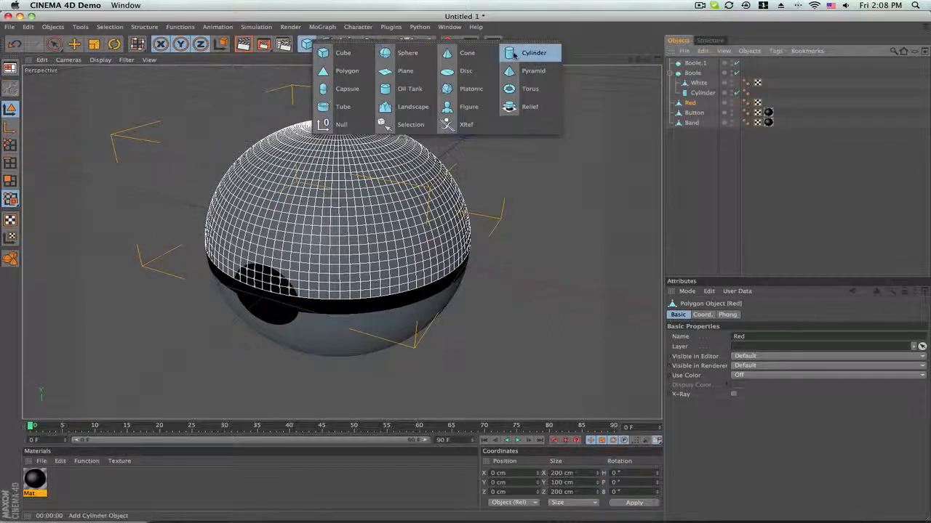
left_click(531, 52)
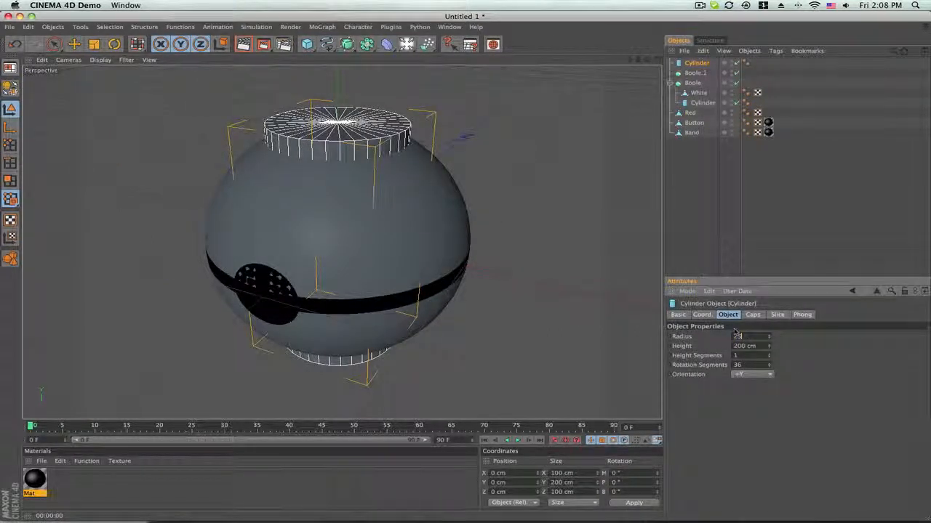
type("25")
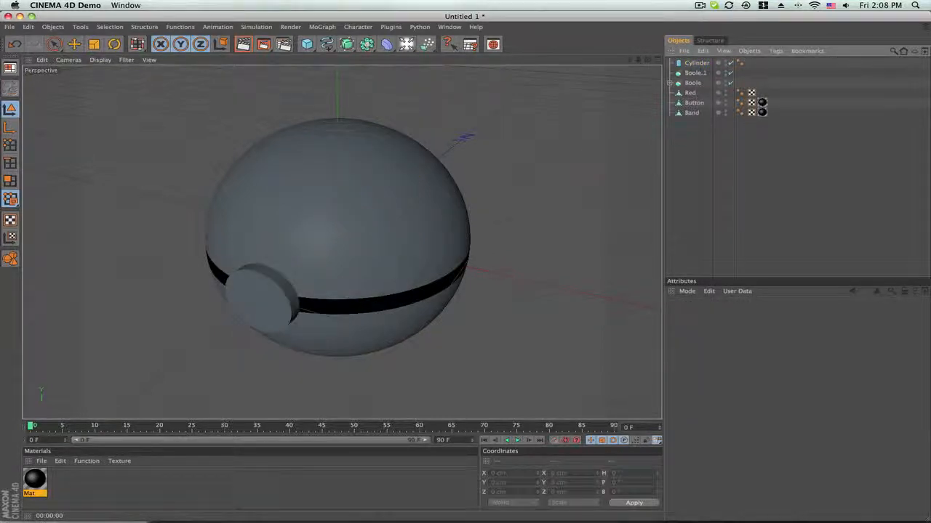
Step: Place the Red hemisphere and the cutter cylinder inside Boole.1, cutter ordered below Red
left_click(694, 72)
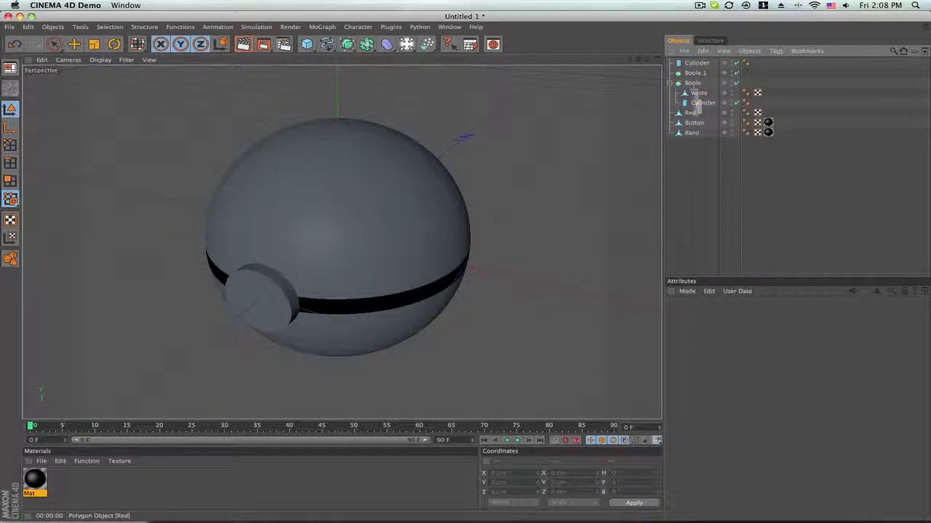
left_click(689, 112)
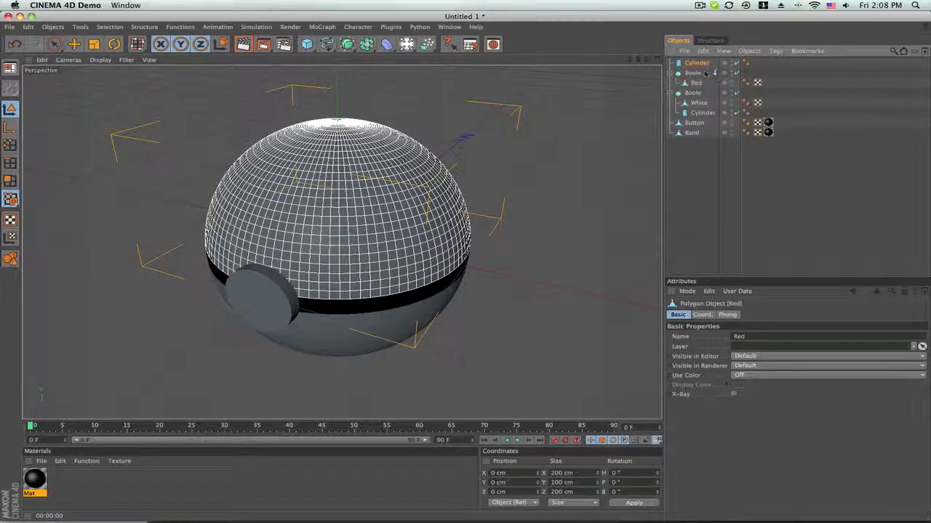
left_click(699, 73)
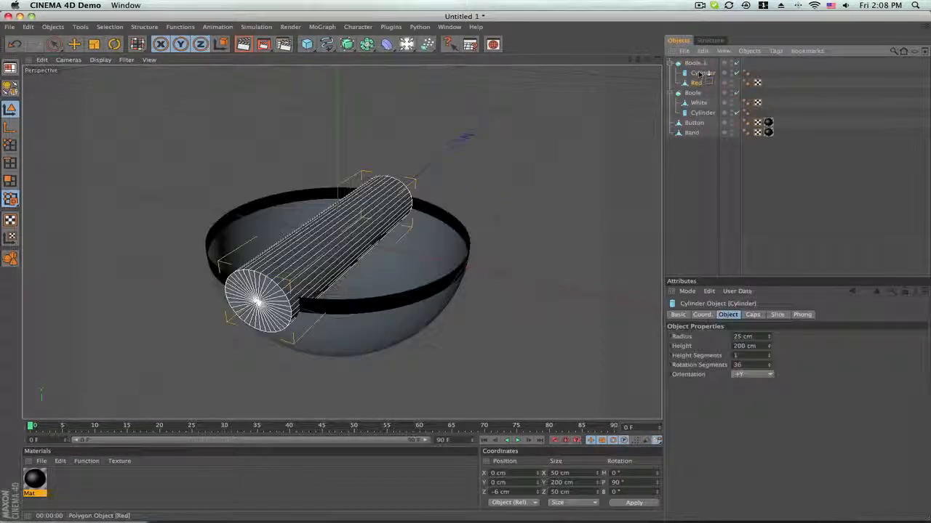
left_click(697, 82)
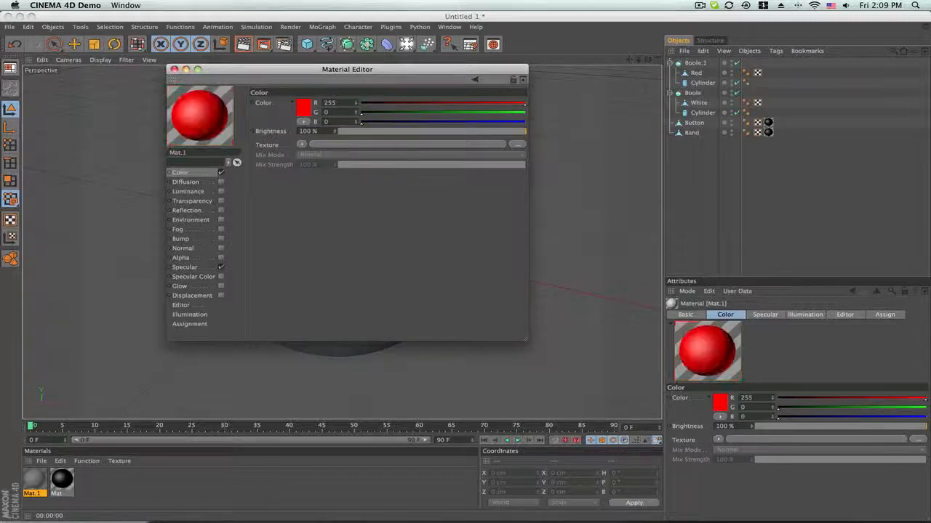
Step: Create white Mat.2, assign it to the White half, and start renaming the Boole group
left_click(188, 70)
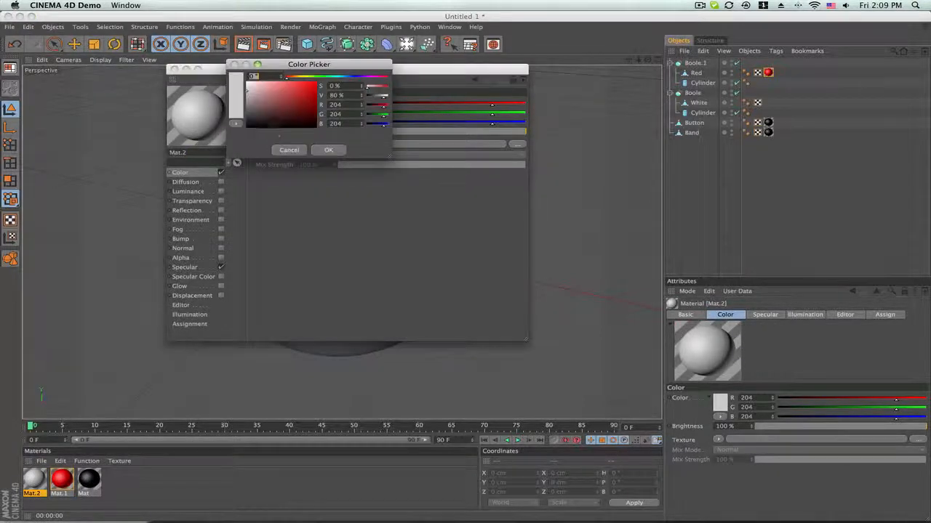
left_click(328, 150)
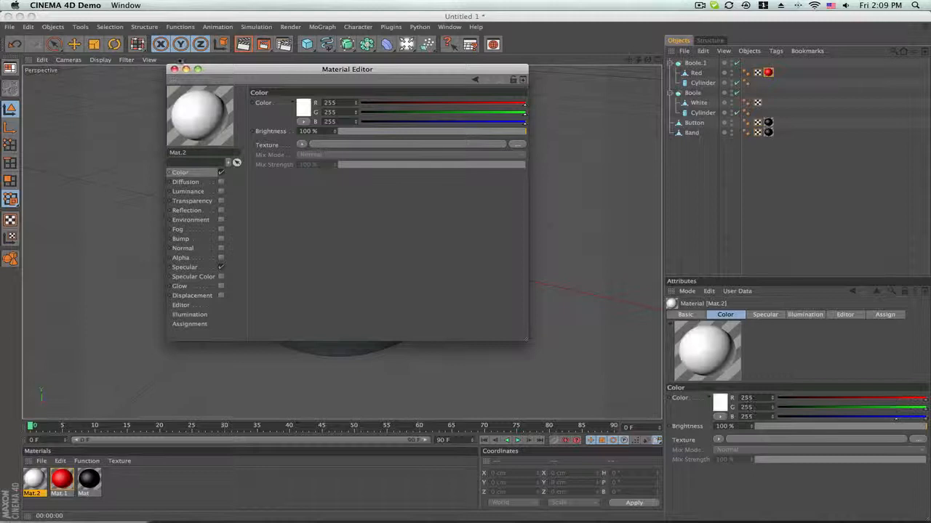
left_click(172, 69)
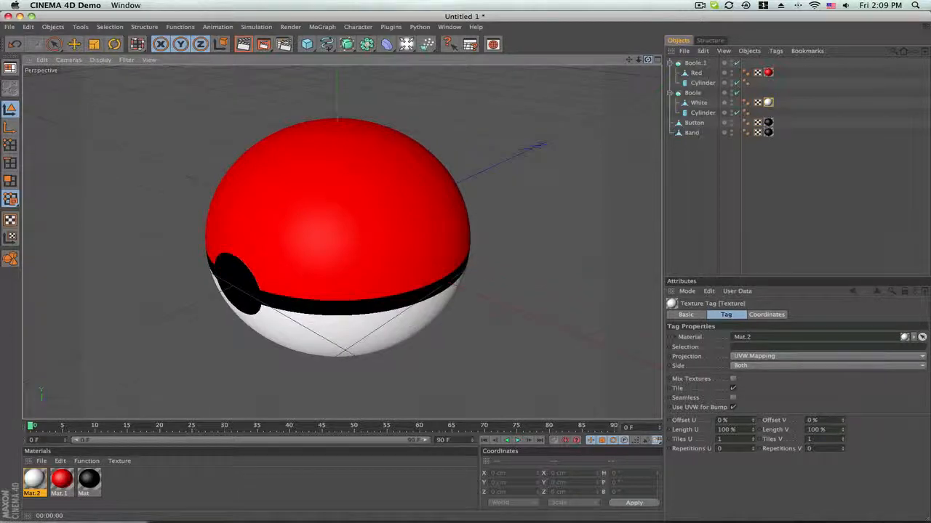
left_click(694, 62)
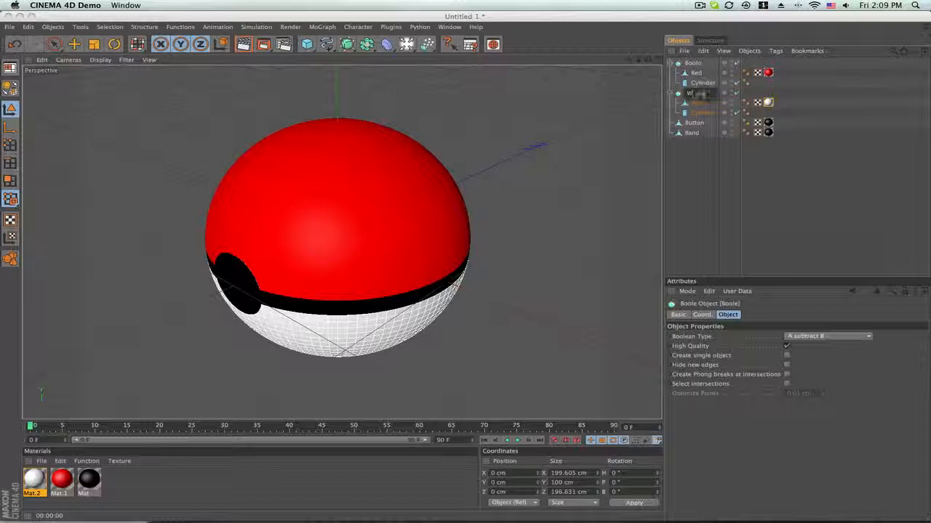
Step: Confirm the group name White and collapse the Boolean groups in the Object Manager
left_click(692, 93)
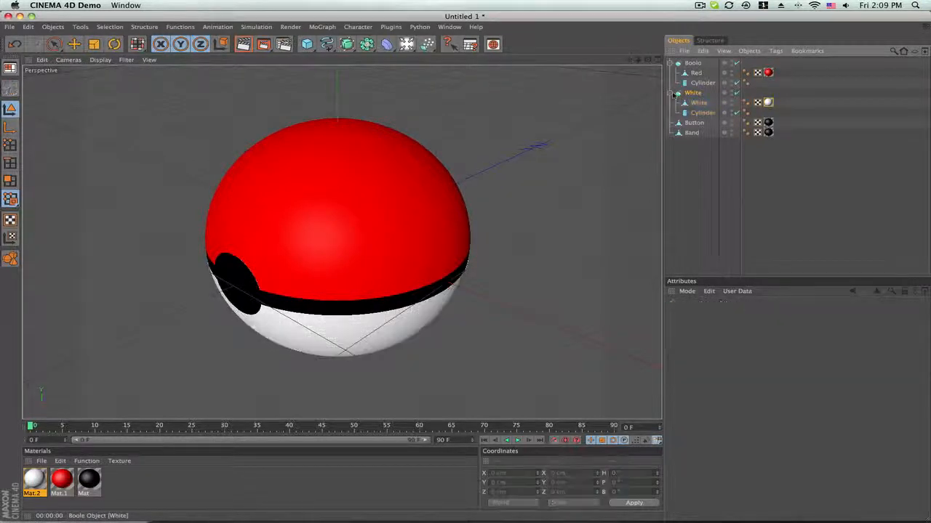
left_click(692, 92)
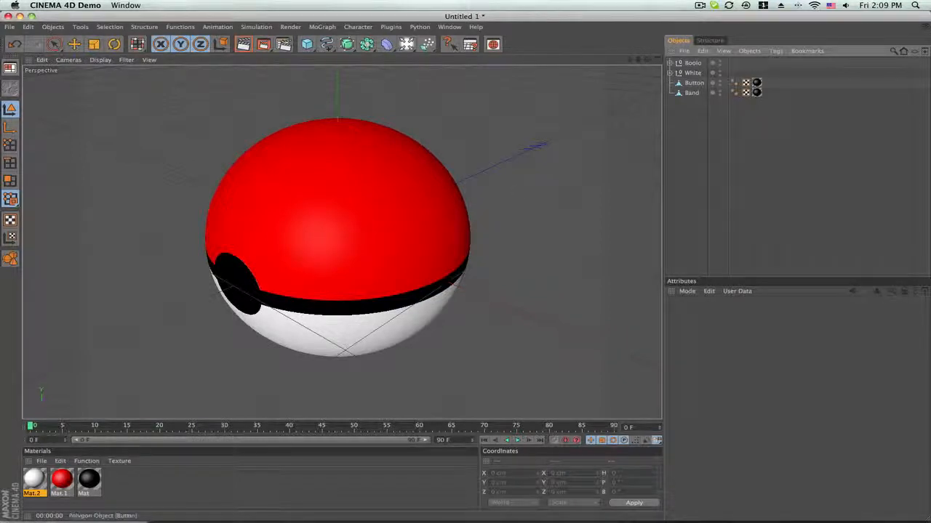
left_click(692, 73)
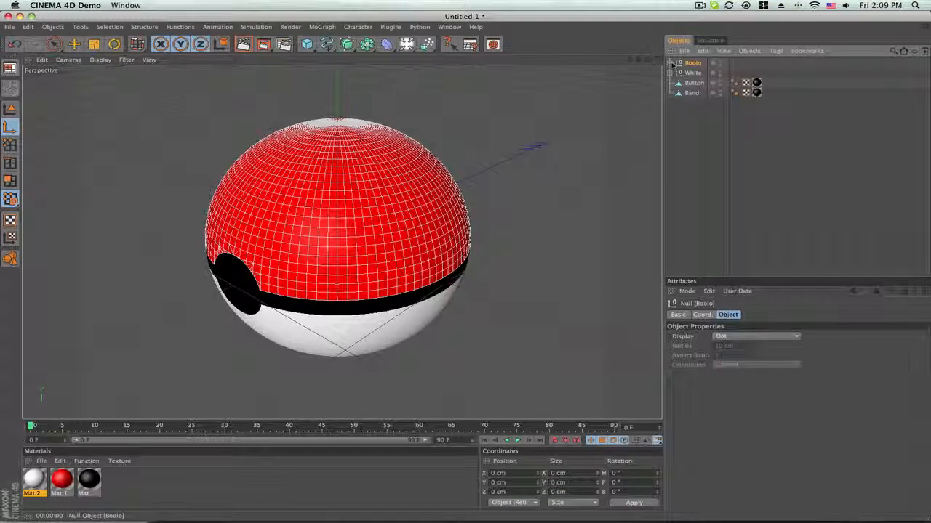
left_click(692, 72)
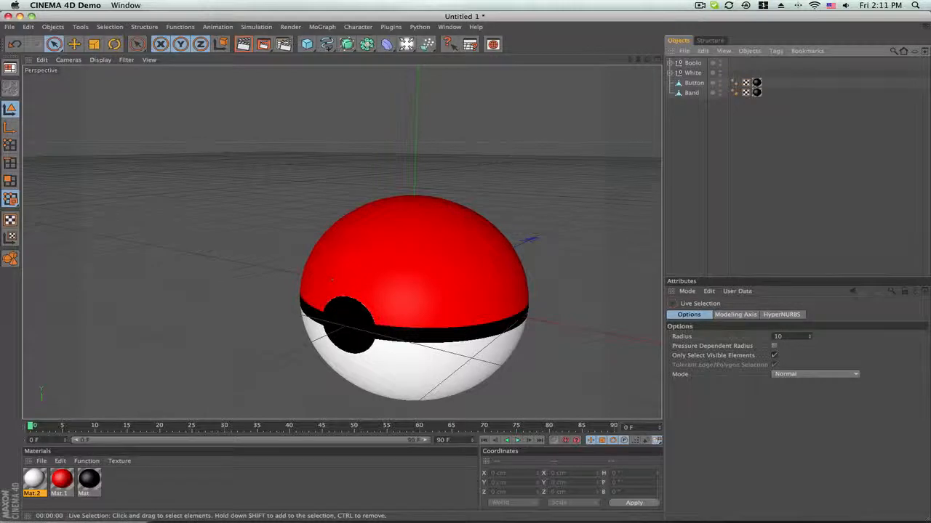
Step: Duplicate Button twice to get Button.1 and Button.2, then enter Button.1 for polygon selection
left_click(692, 82)
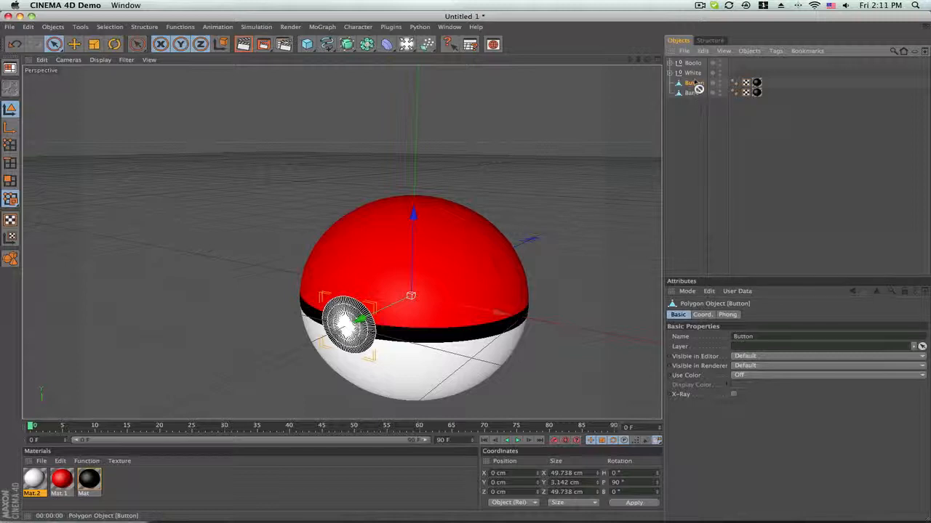
left_click(693, 83)
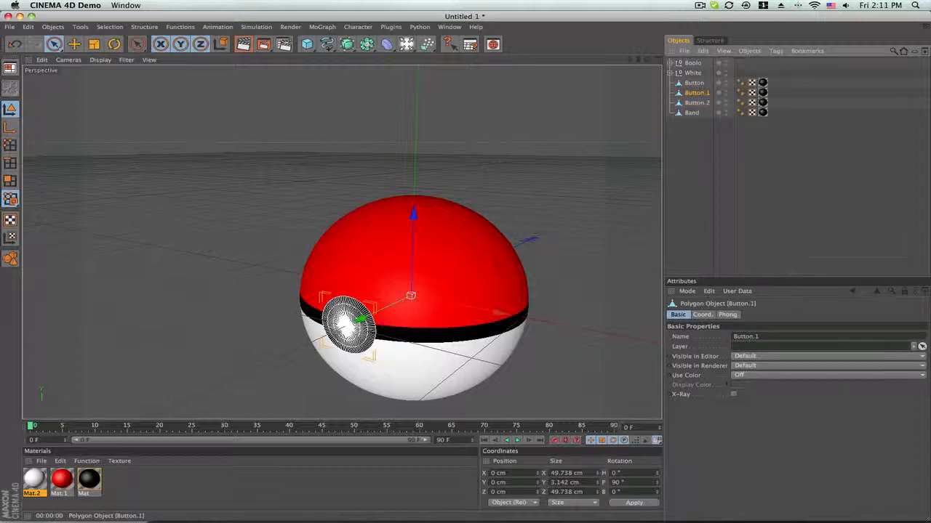
double_click(696, 92)
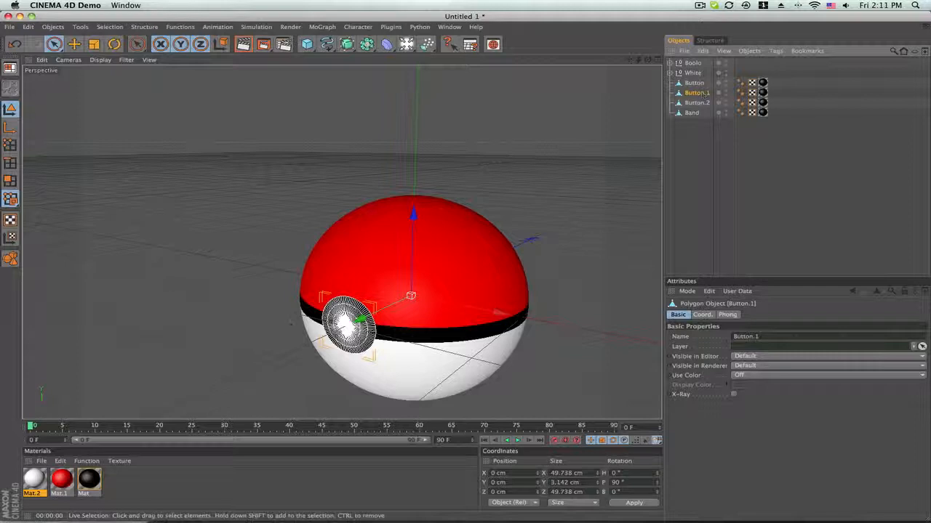
mouse_move(233, 285)
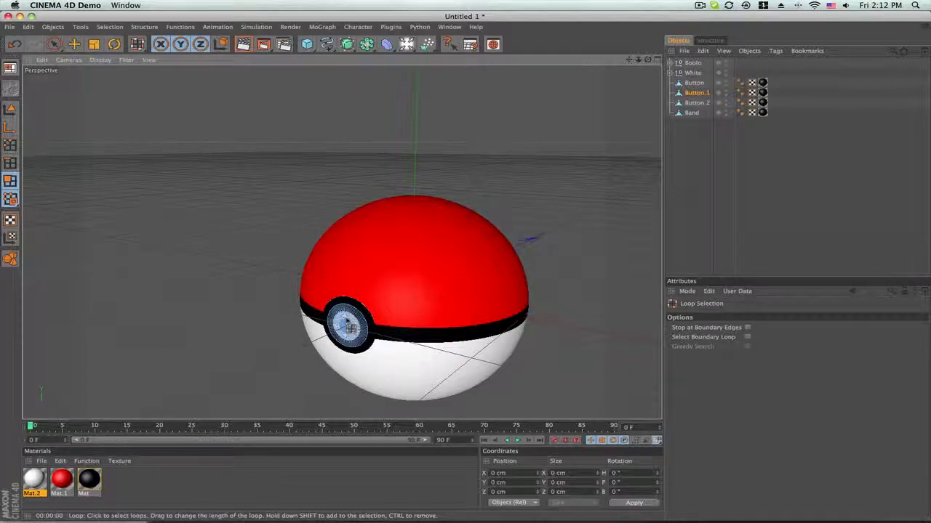
Step: Extrude Button.1's inner ring by 2 cm and give it the white Mat.2 material
right_click(345, 331)
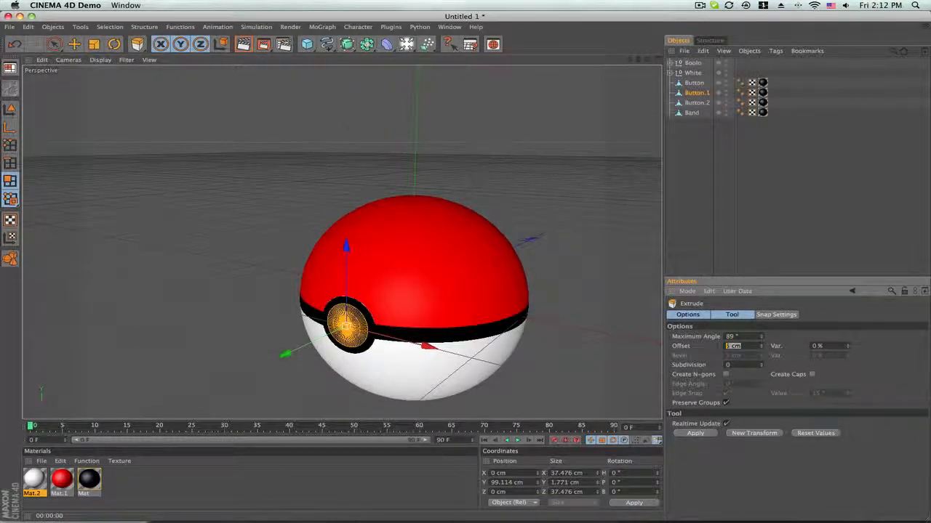
left_click(696, 433)
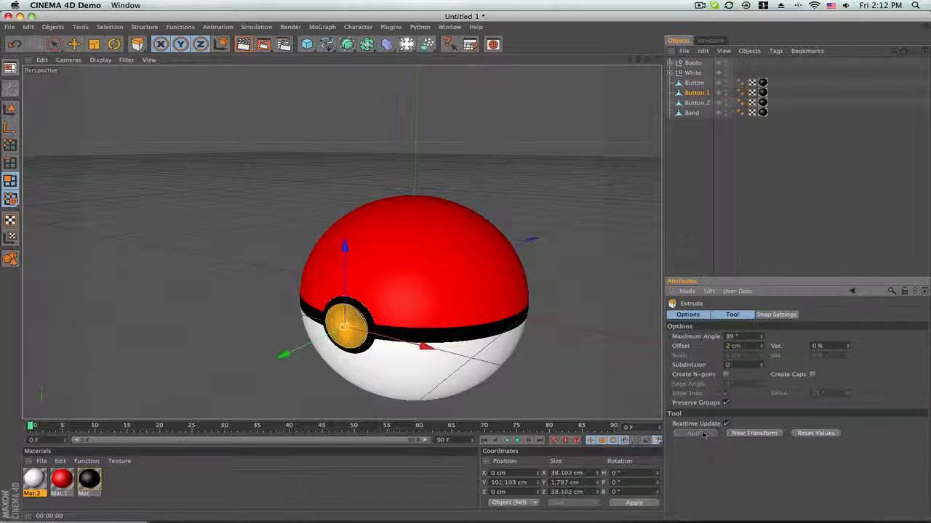
left_click(696, 432)
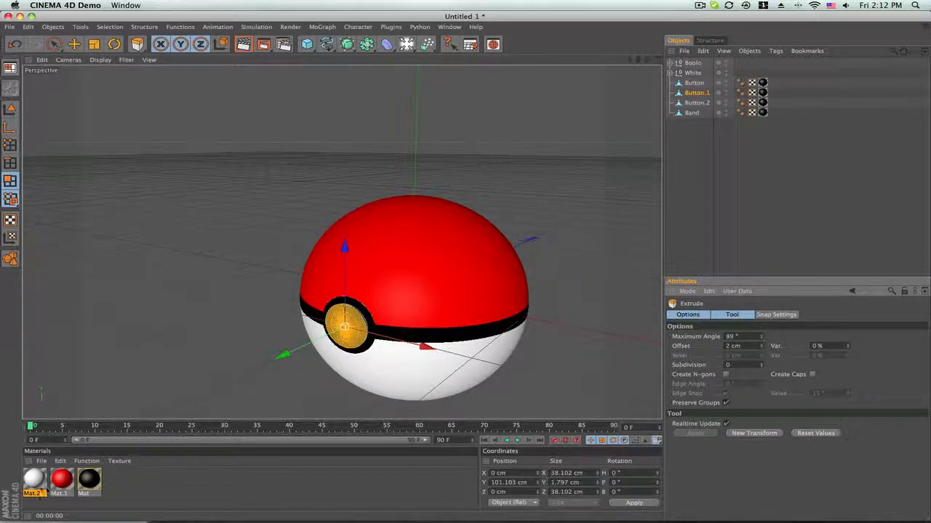
left_click(769, 93)
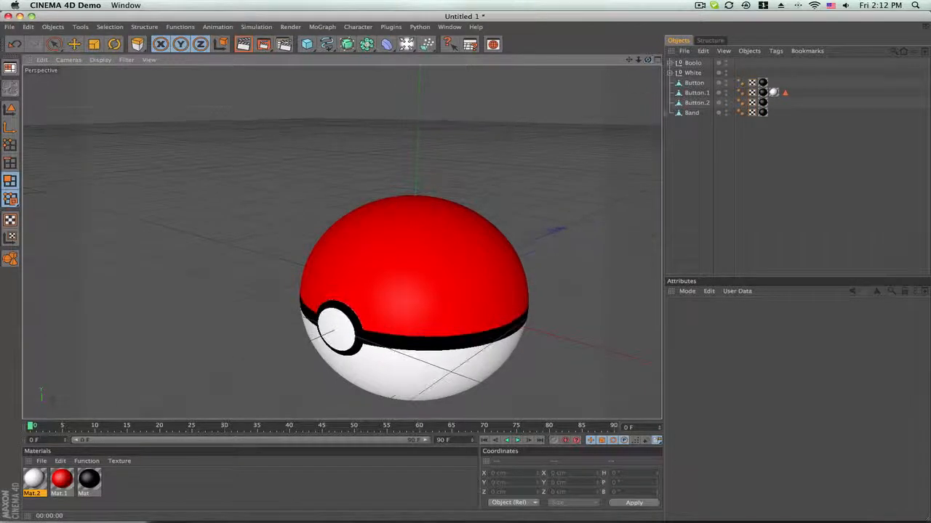
Step: Loop-select Button.2's inner polygons and bring up Extrude to build the second white layer
left_click(697, 93)
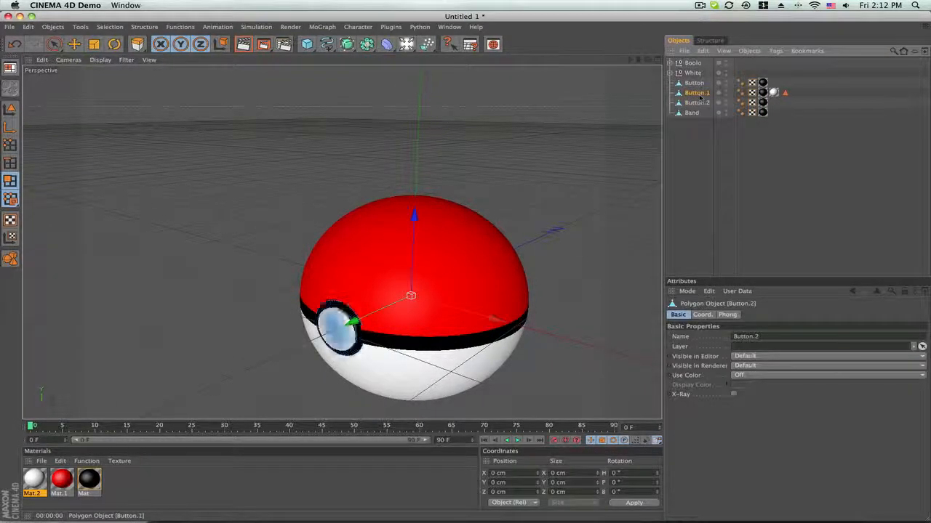
left_click(697, 93)
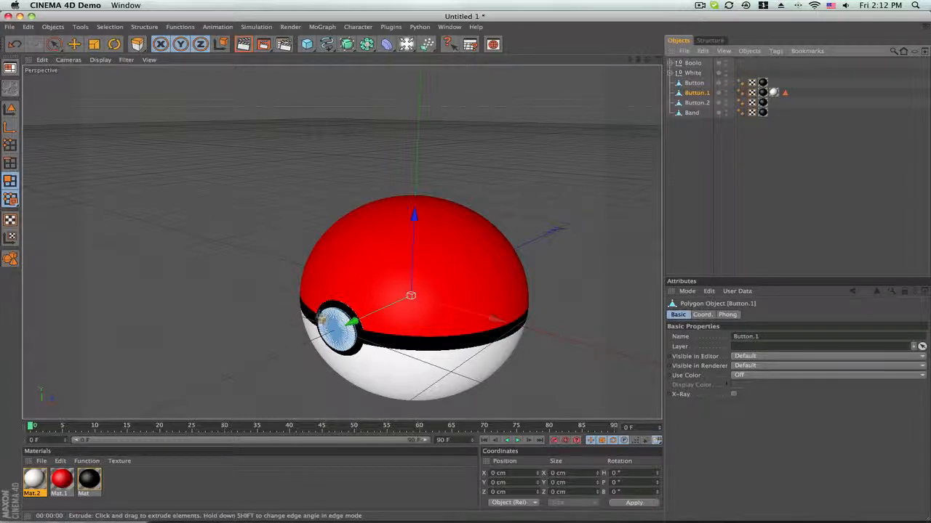
left_click(697, 102)
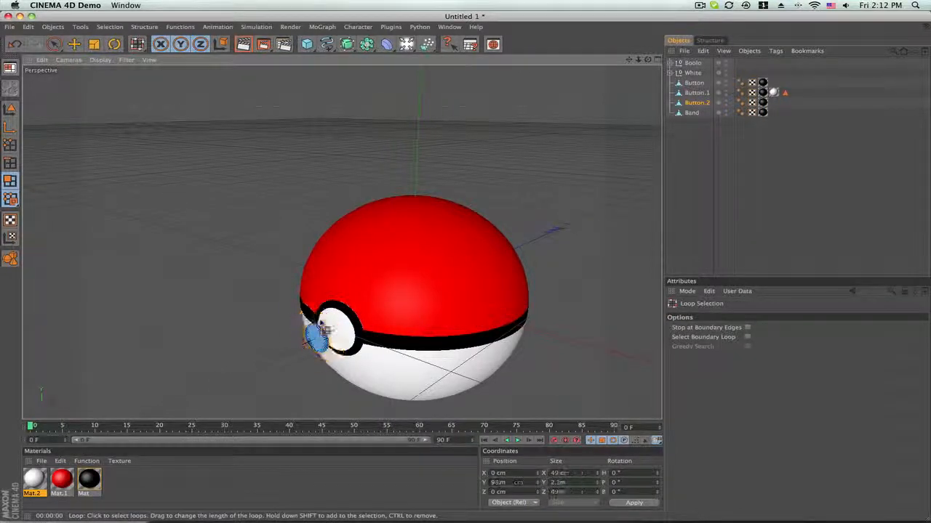
right_click(320, 342)
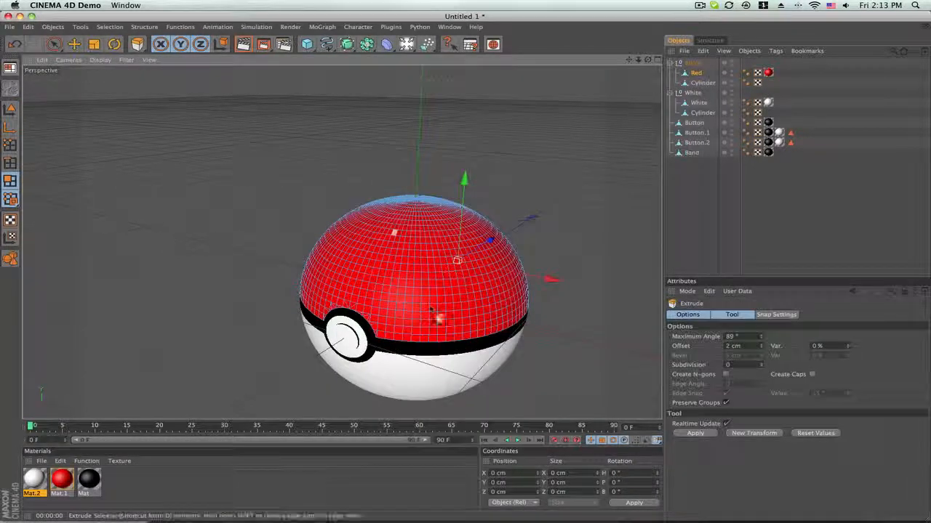
Step: Apply the capped Extrude to the Red hemisphere, then select the White one for the same
left_click(695, 433)
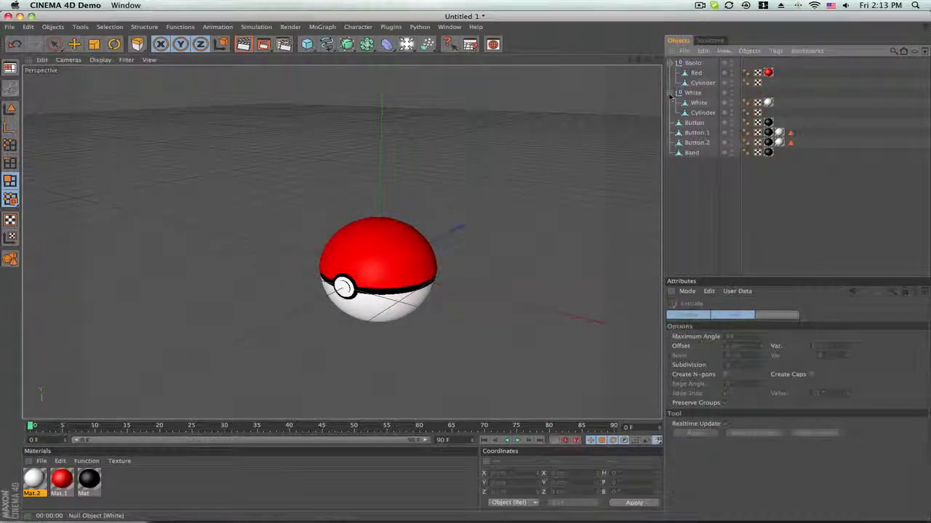
left_click(698, 102)
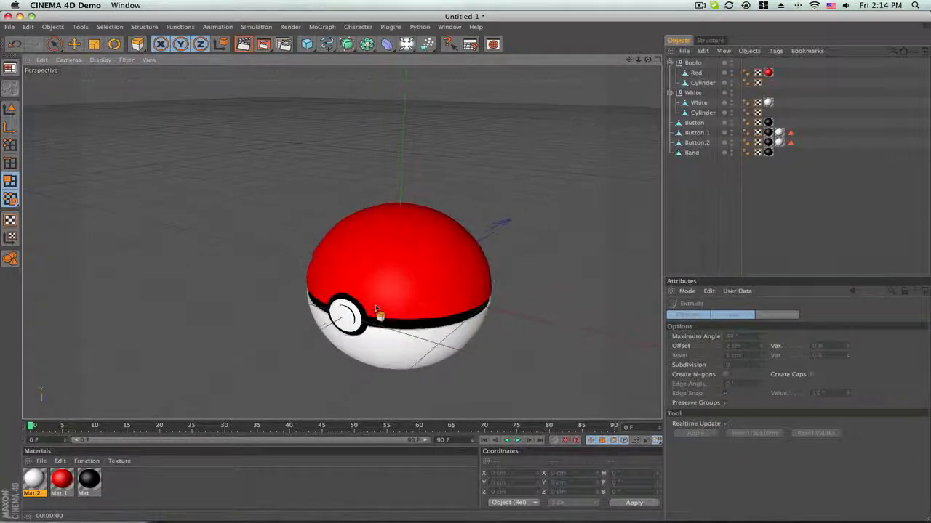
left_click(242, 44)
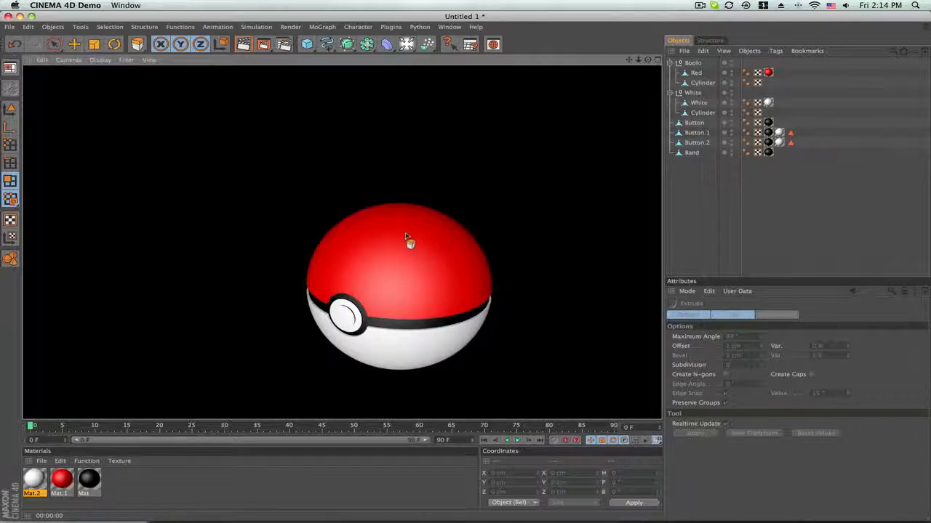
mouse_move(502, 344)
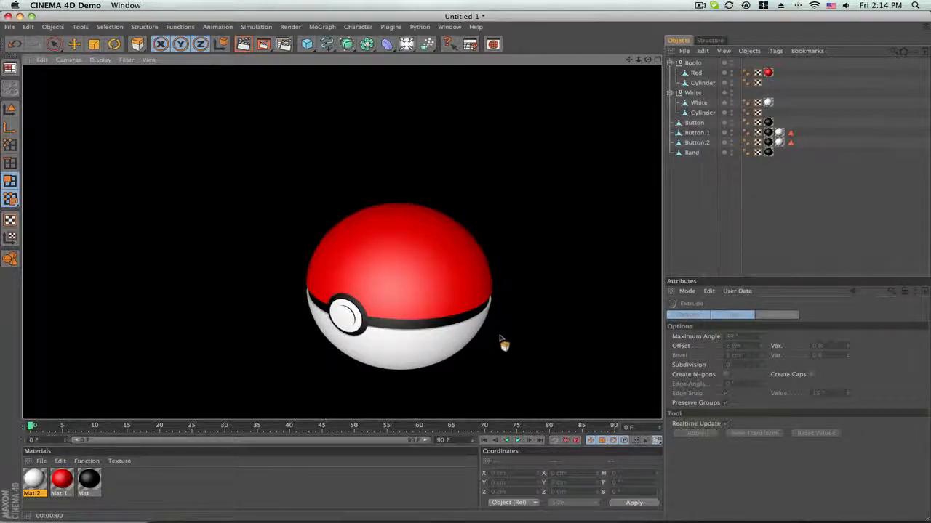
left_click(701, 112)
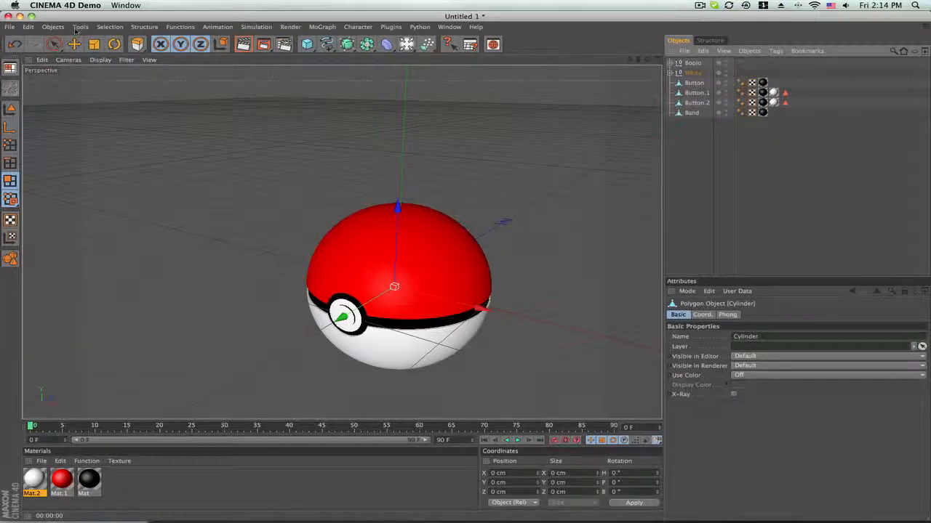
left_click(144, 27)
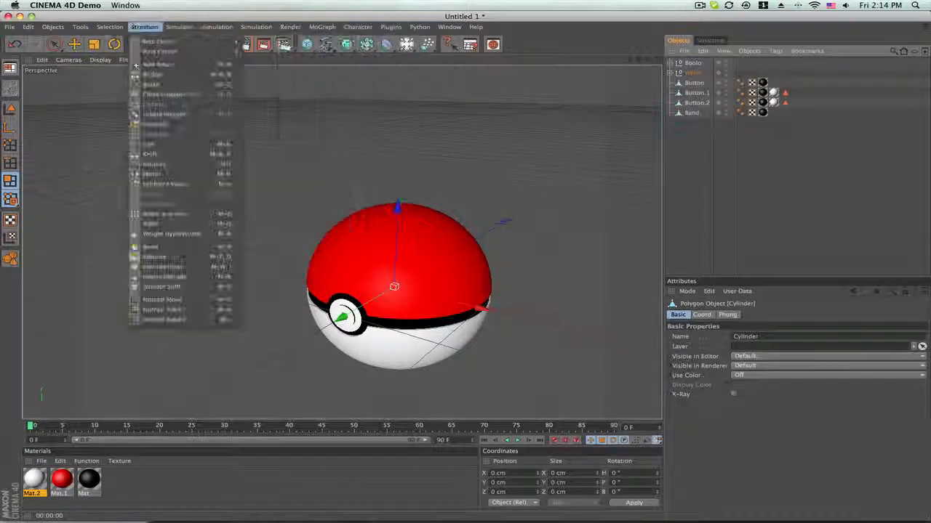
left_click(180, 27)
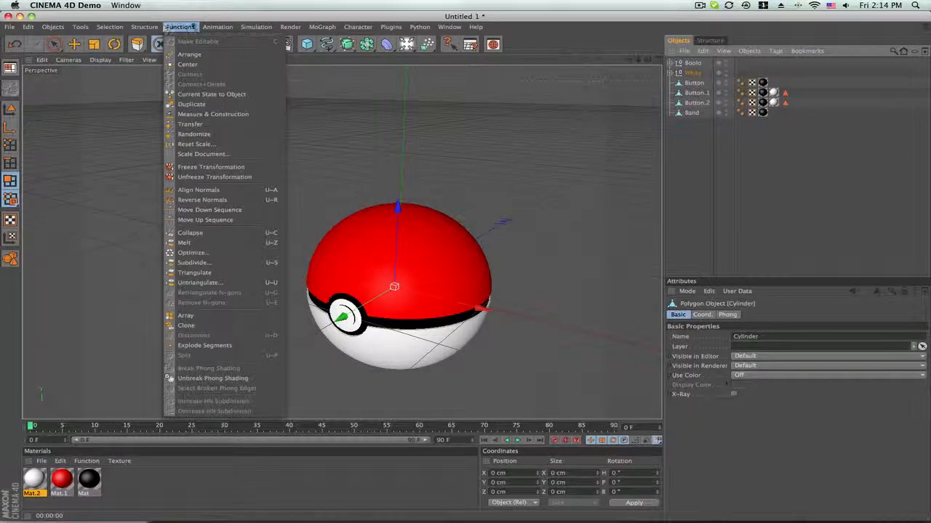
left_click(290, 26)
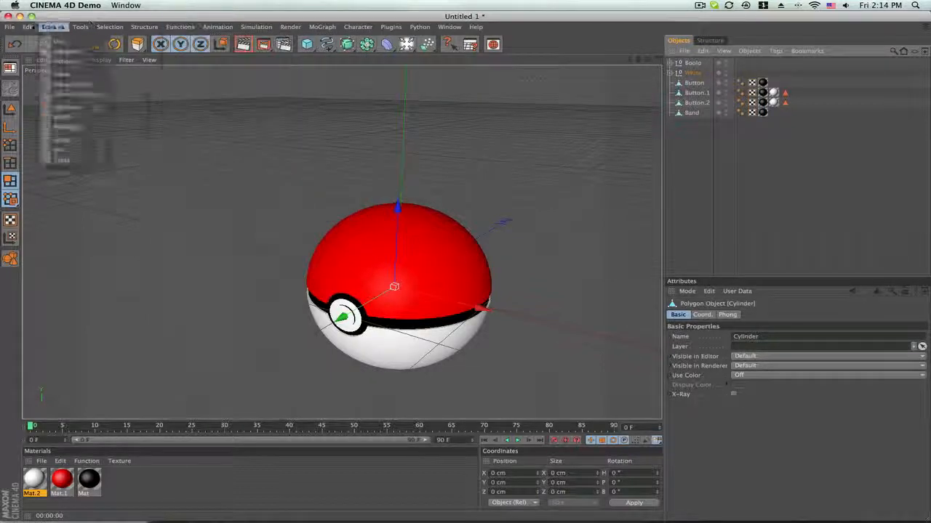
left_click(23, 27)
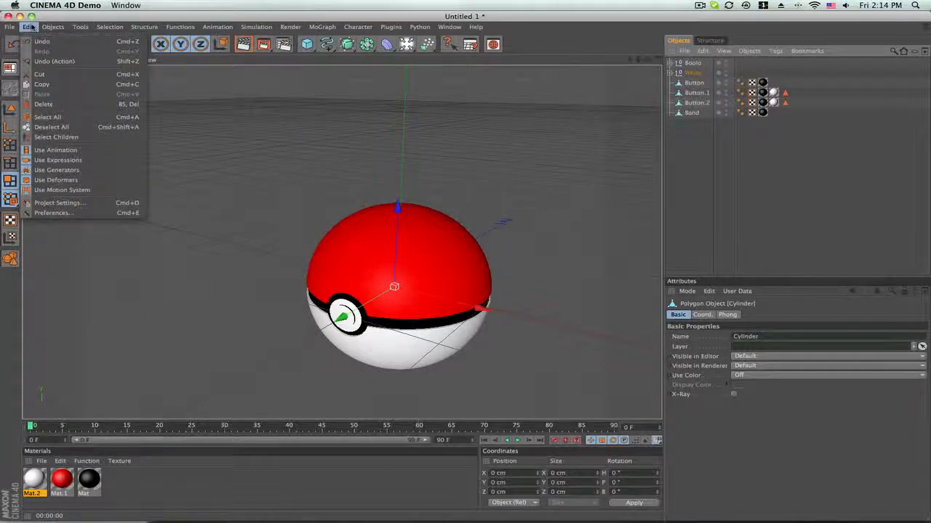
left_click(28, 27)
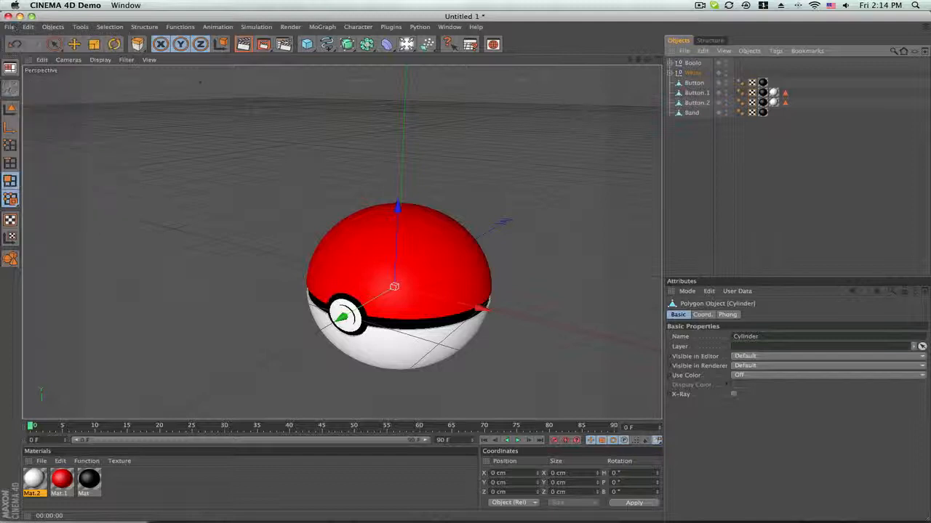
left_click(690, 63)
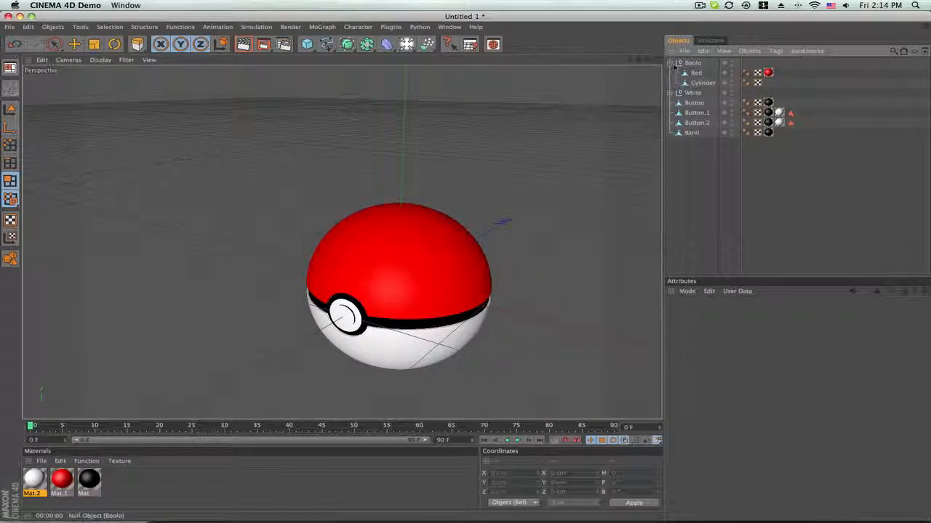
Step: Rotate the Red lid to P -21° and render the opened ball in the viewport
left_click(694, 72)
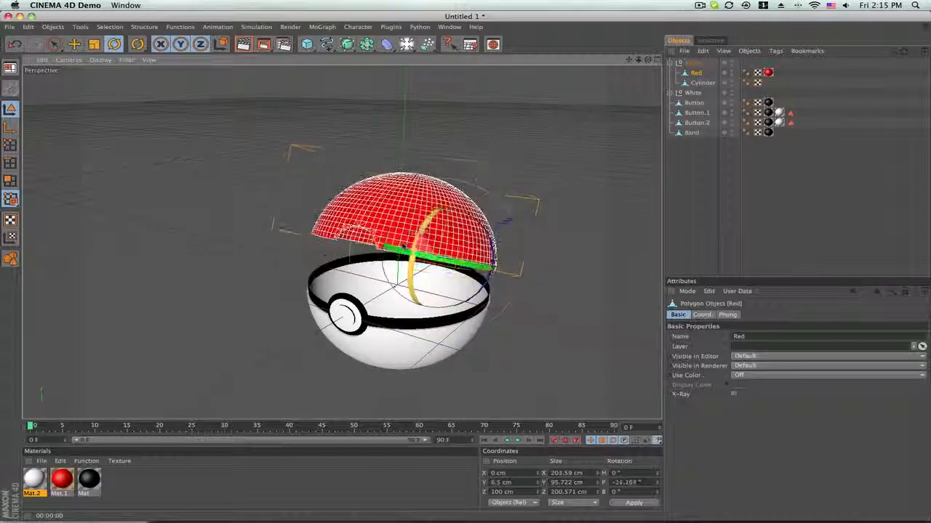
left_click(243, 43)
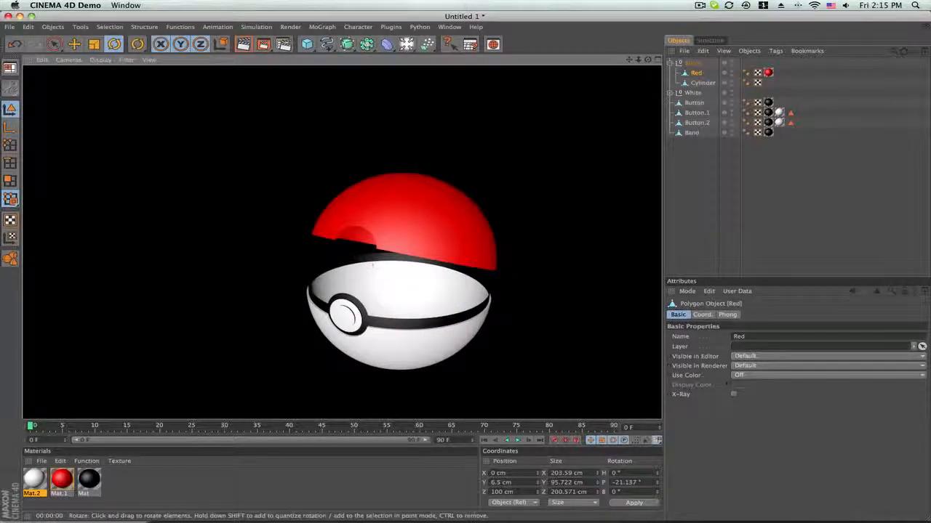
mouse_move(434, 251)
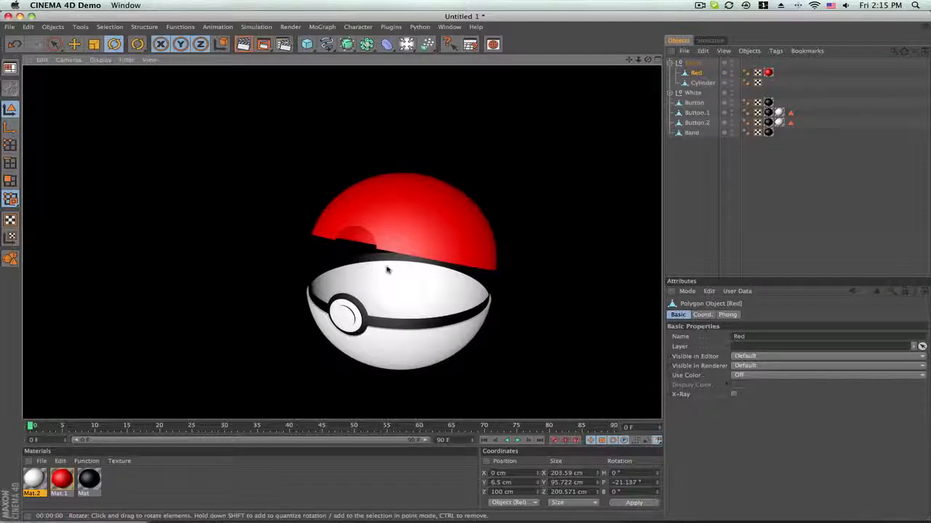
mouse_move(132, 69)
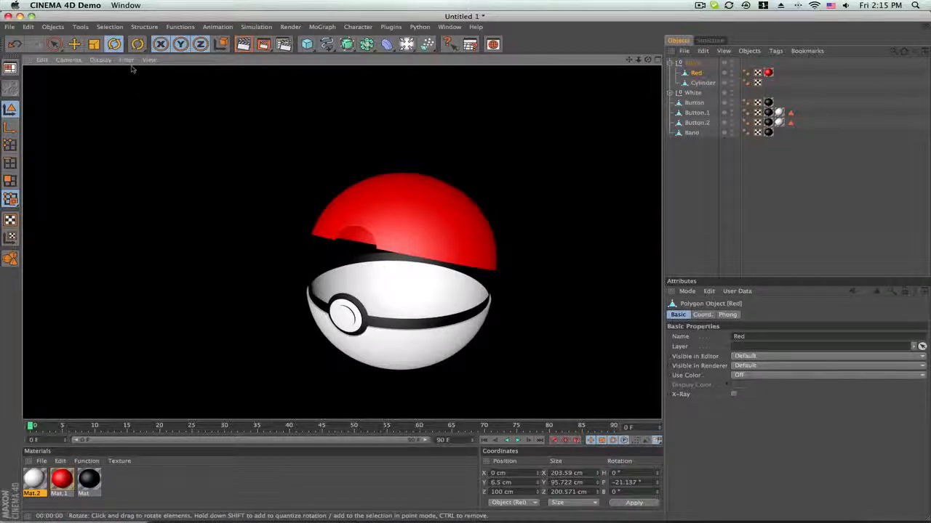